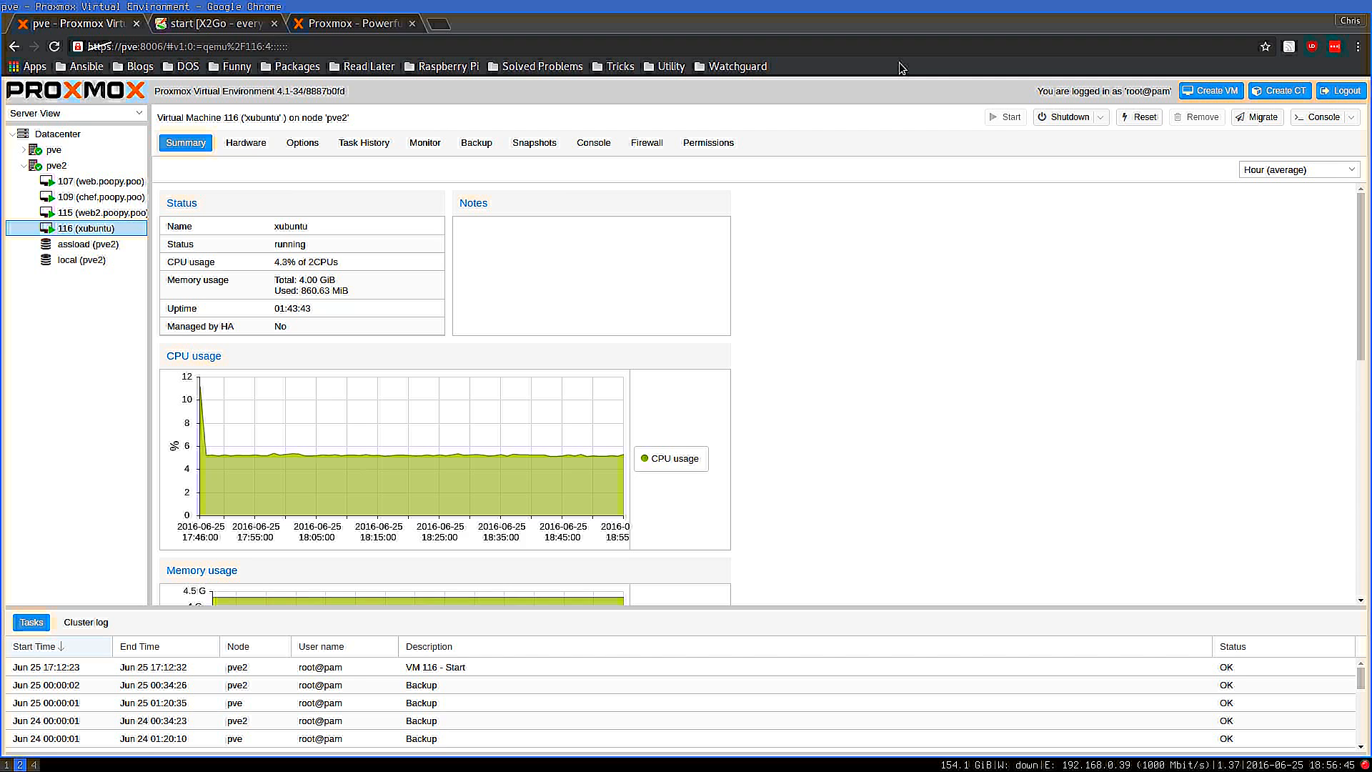
pyautogui.moveTo(87, 342)
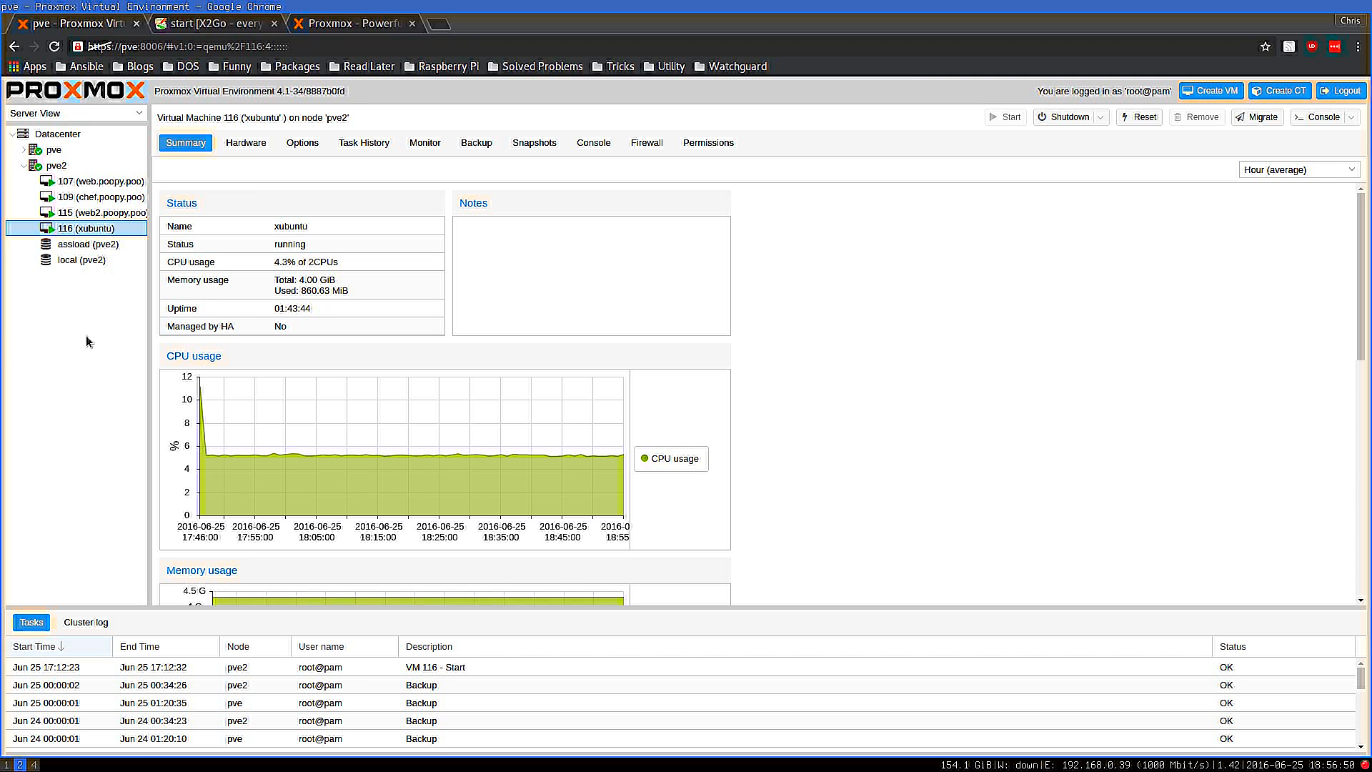
pyautogui.moveTo(72, 354)
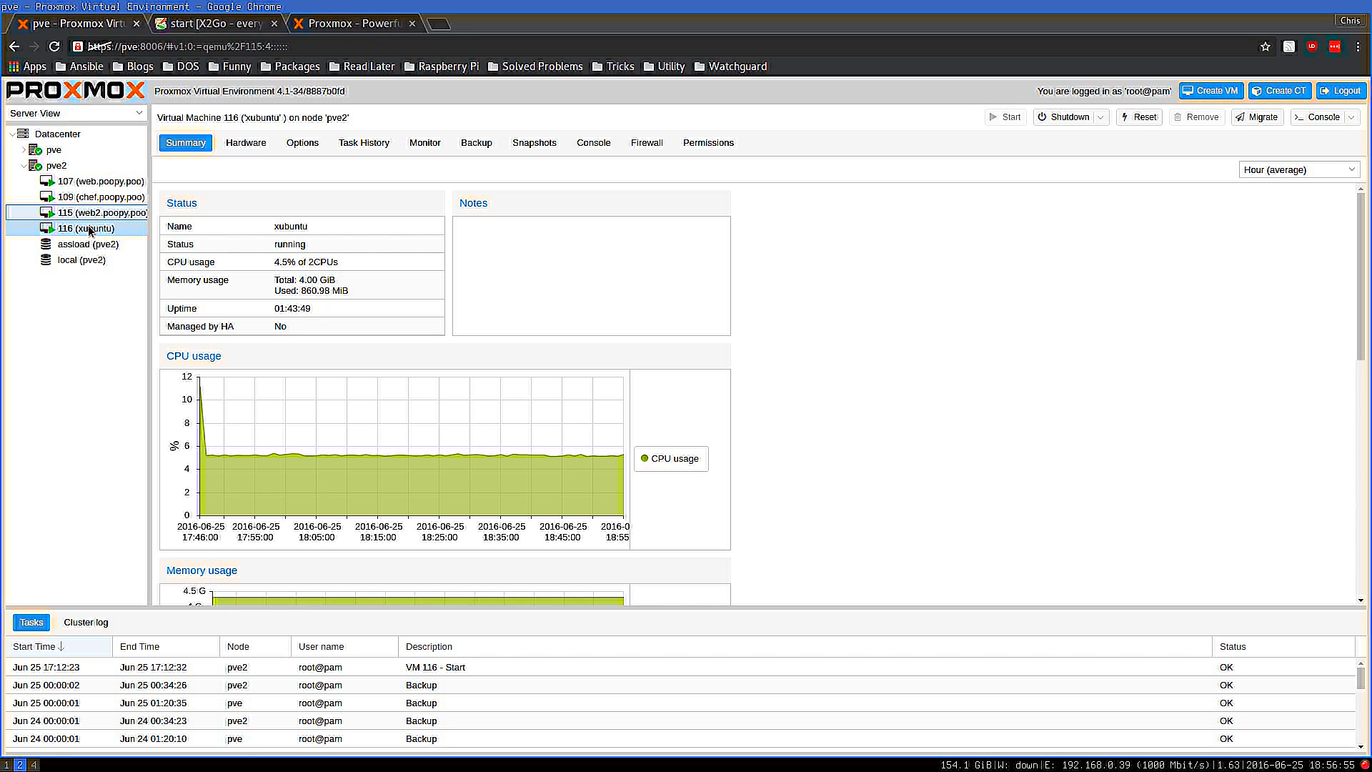
# Step: Switch to VM 115 and back to the xubuntu VM 116 in the Proxmox tree
pyautogui.click(96, 213)
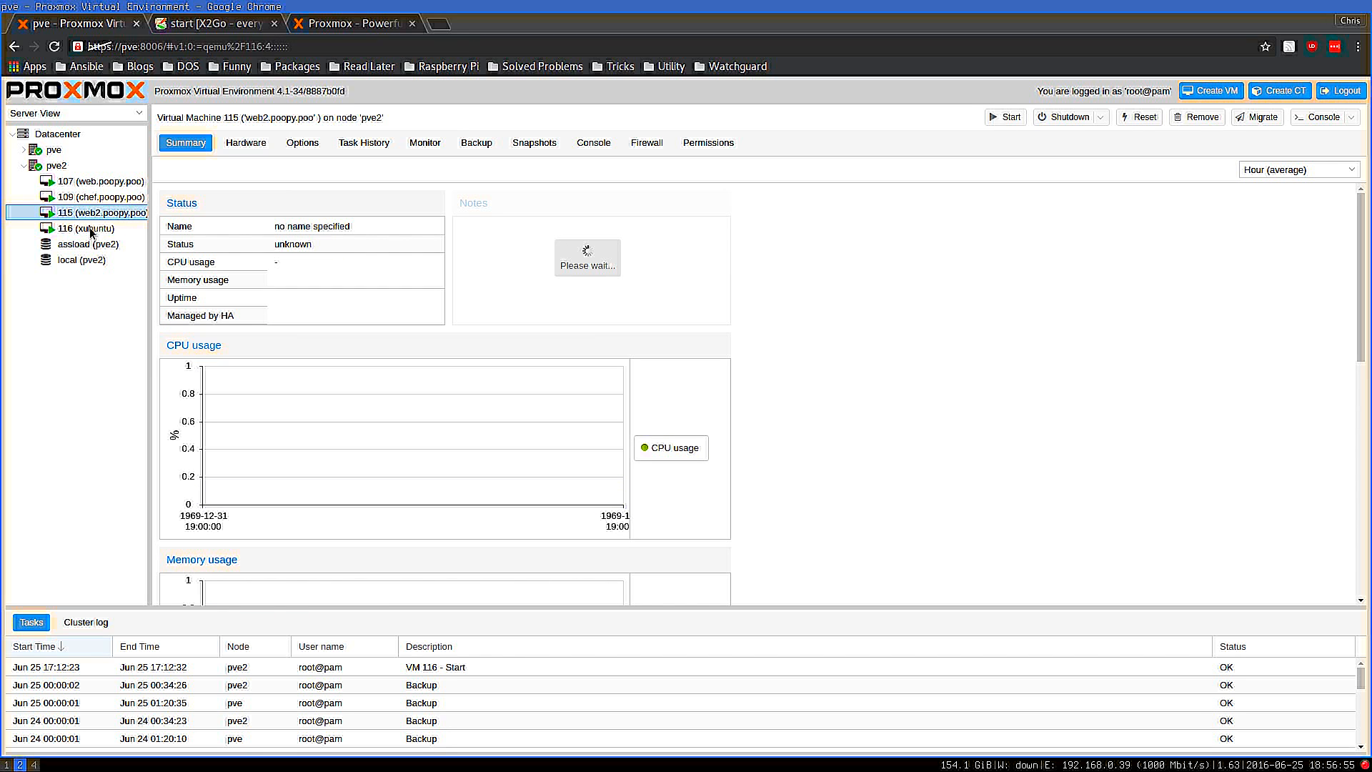
pyautogui.click(89, 228)
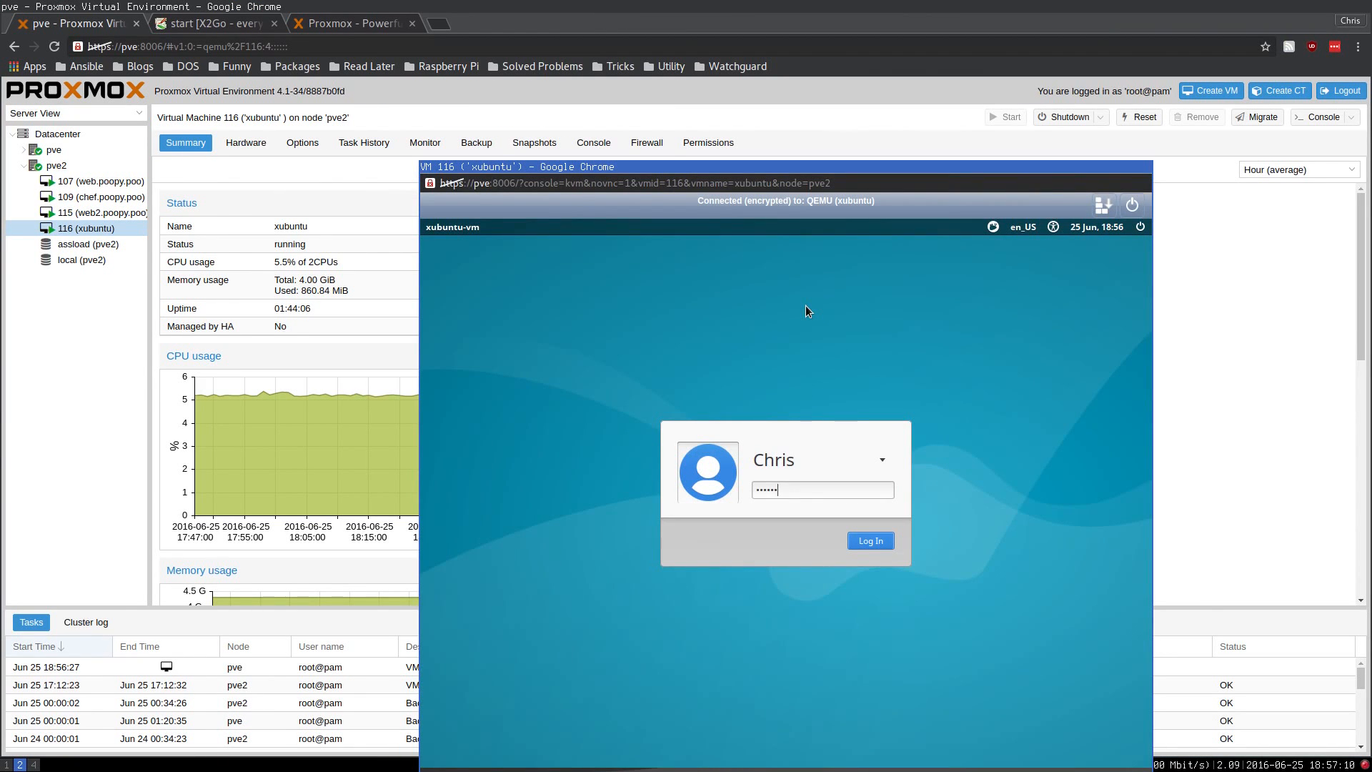
# Step: Sign in to the Xubuntu desktop, then log out again via the Whisker menu
pyautogui.click(869, 540)
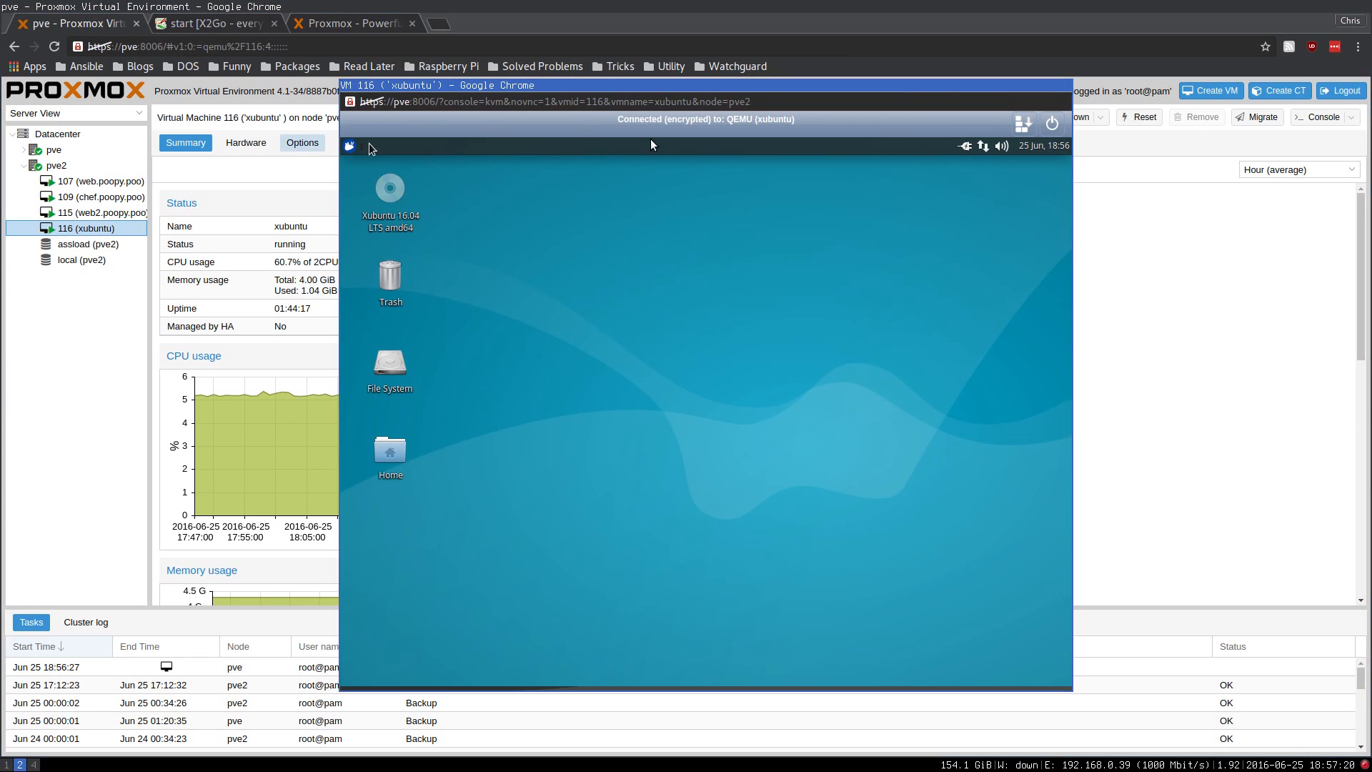
pyautogui.click(349, 146)
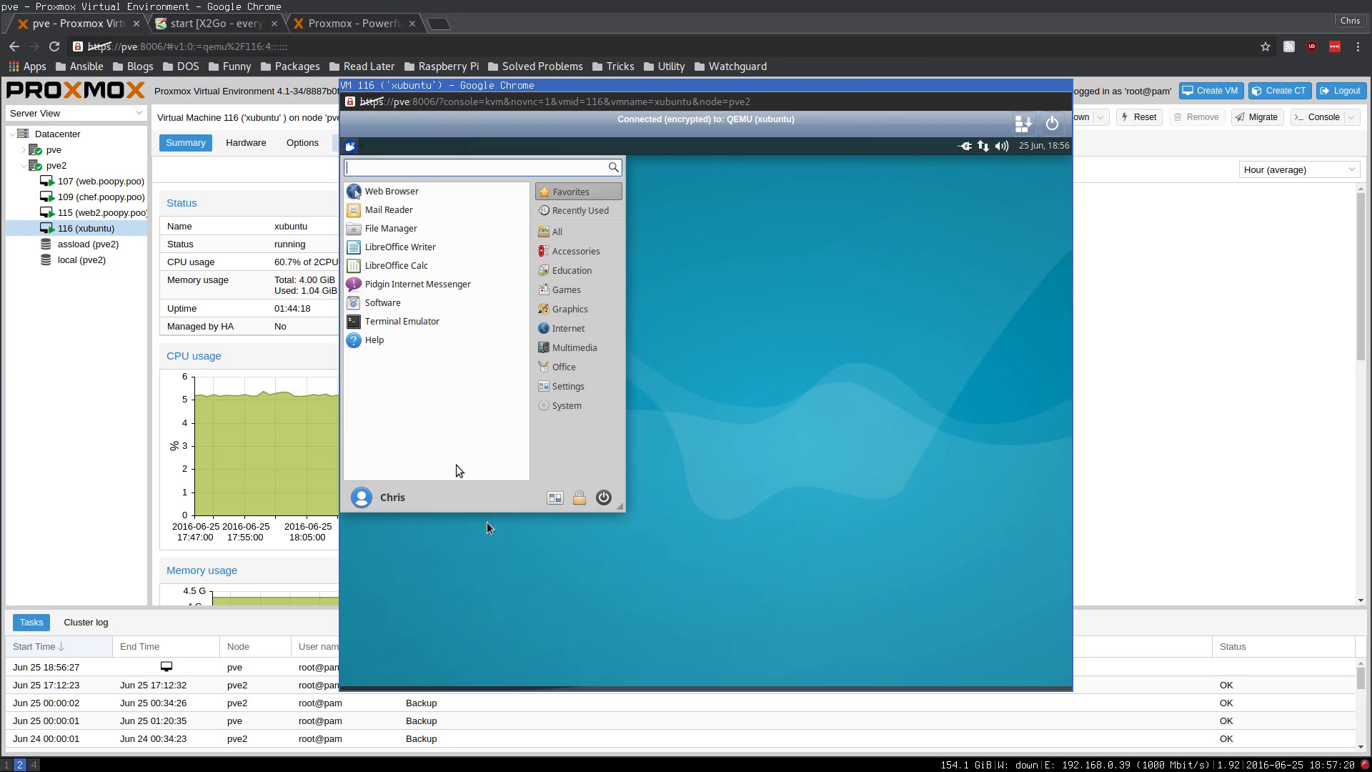
pyautogui.moveTo(603, 497)
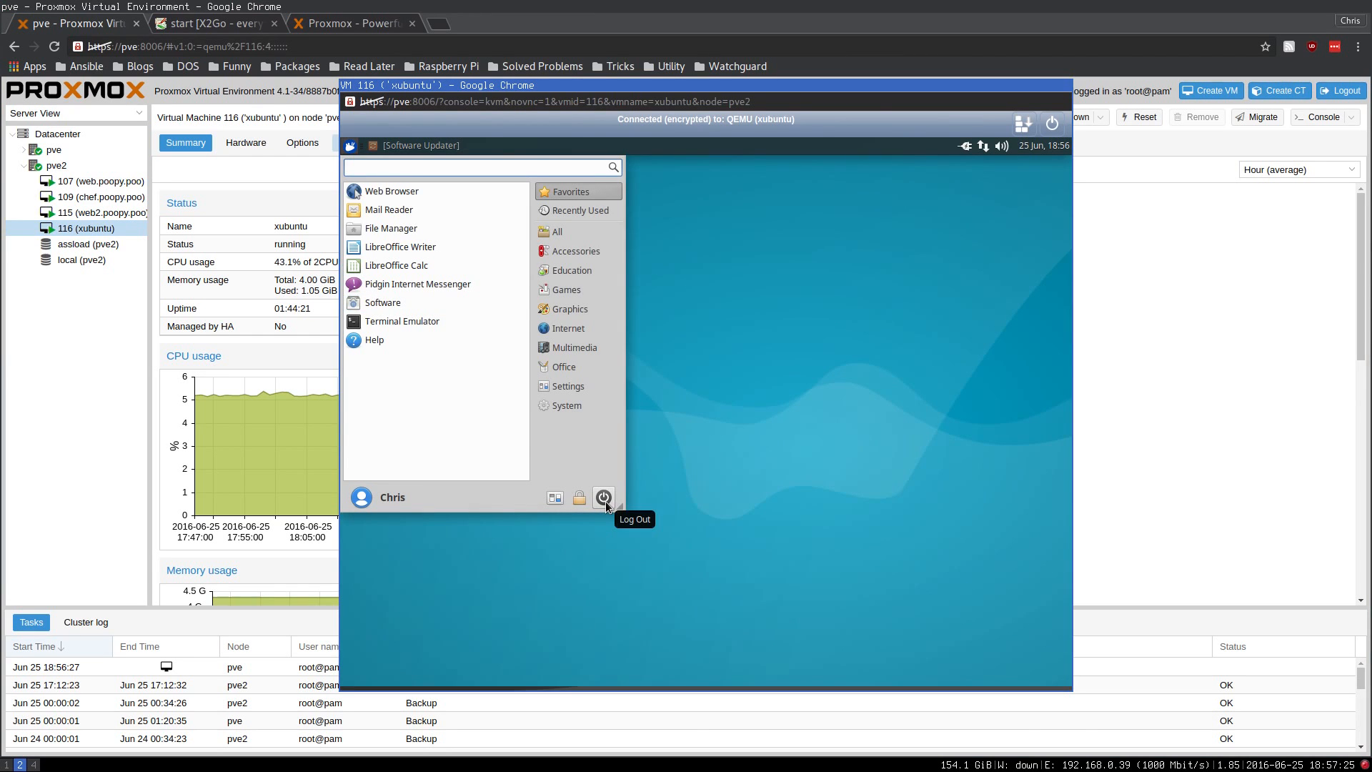
pyautogui.click(603, 497)
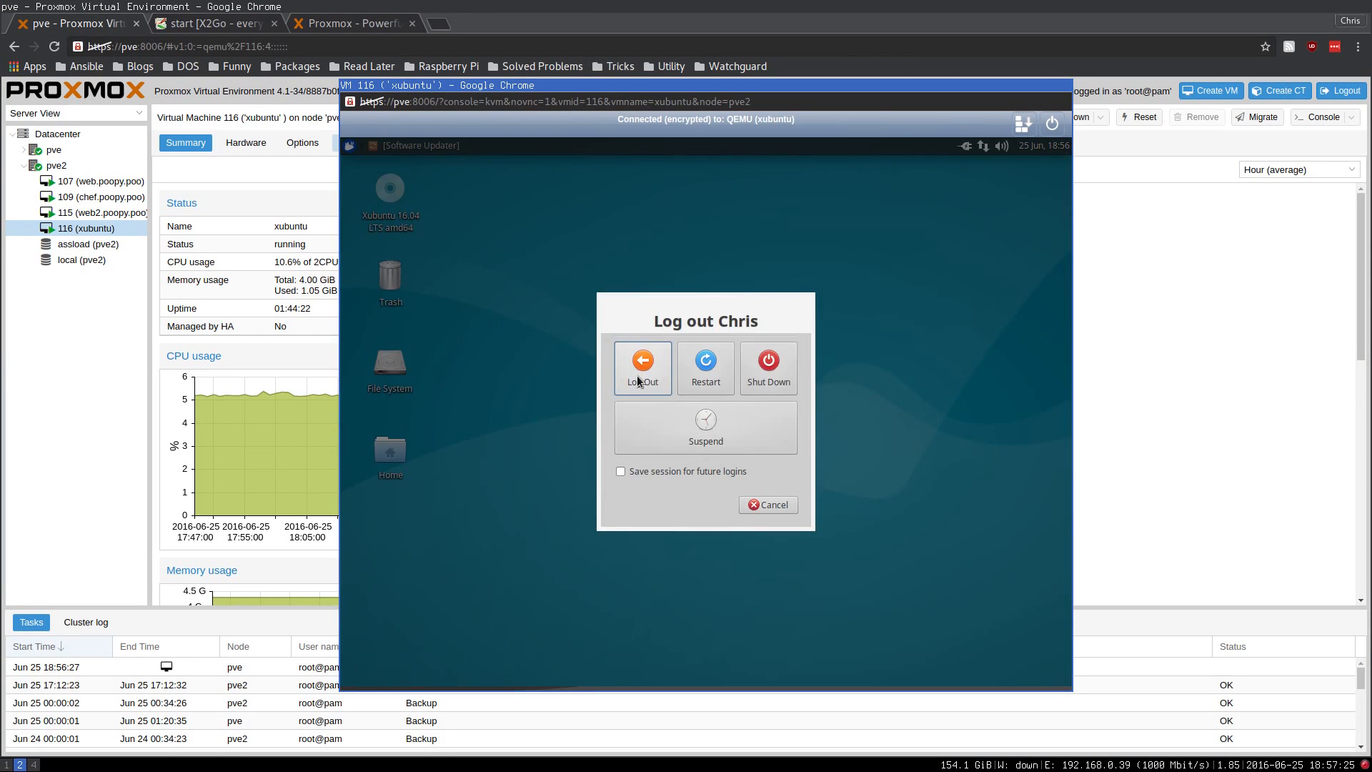
pyautogui.click(642, 367)
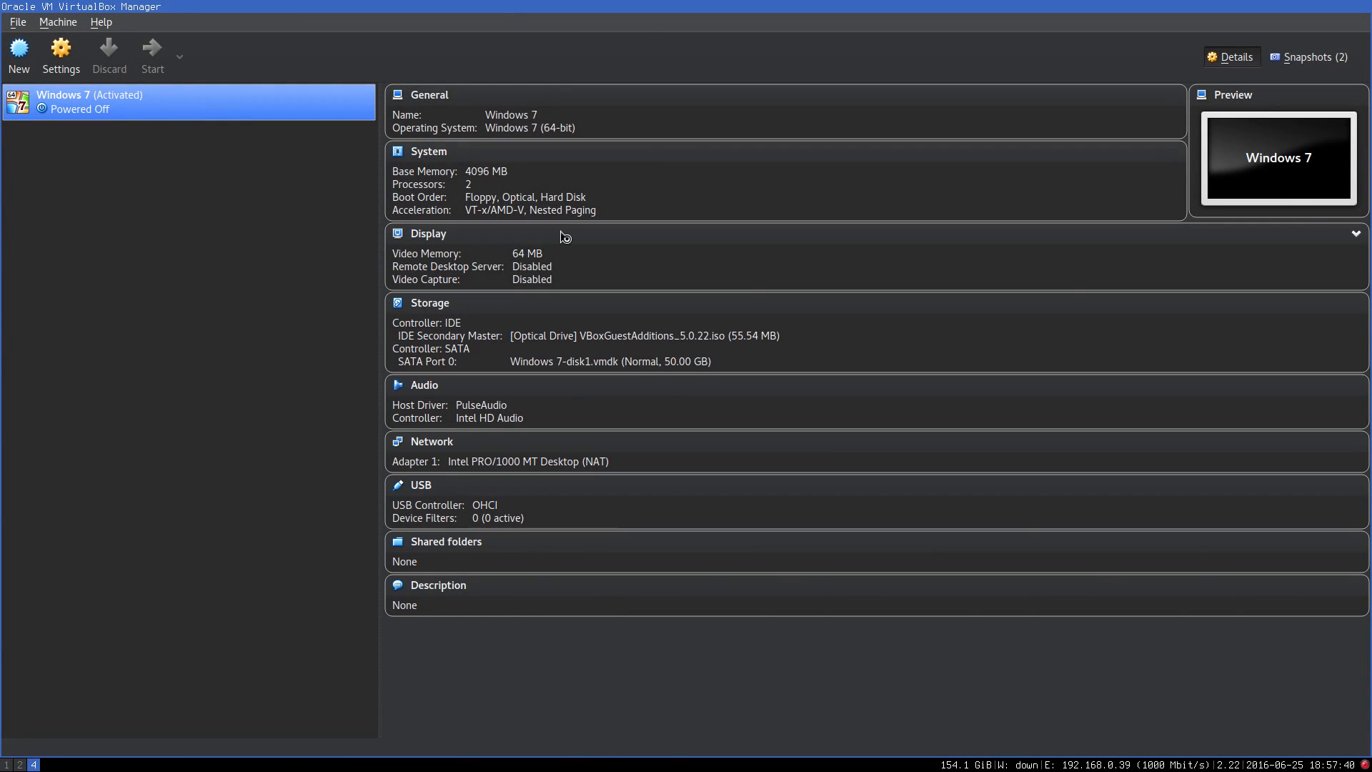
# Step: Start the Windows 7 VM in VirtualBox and sign in at its login screen
pyautogui.click(150, 53)
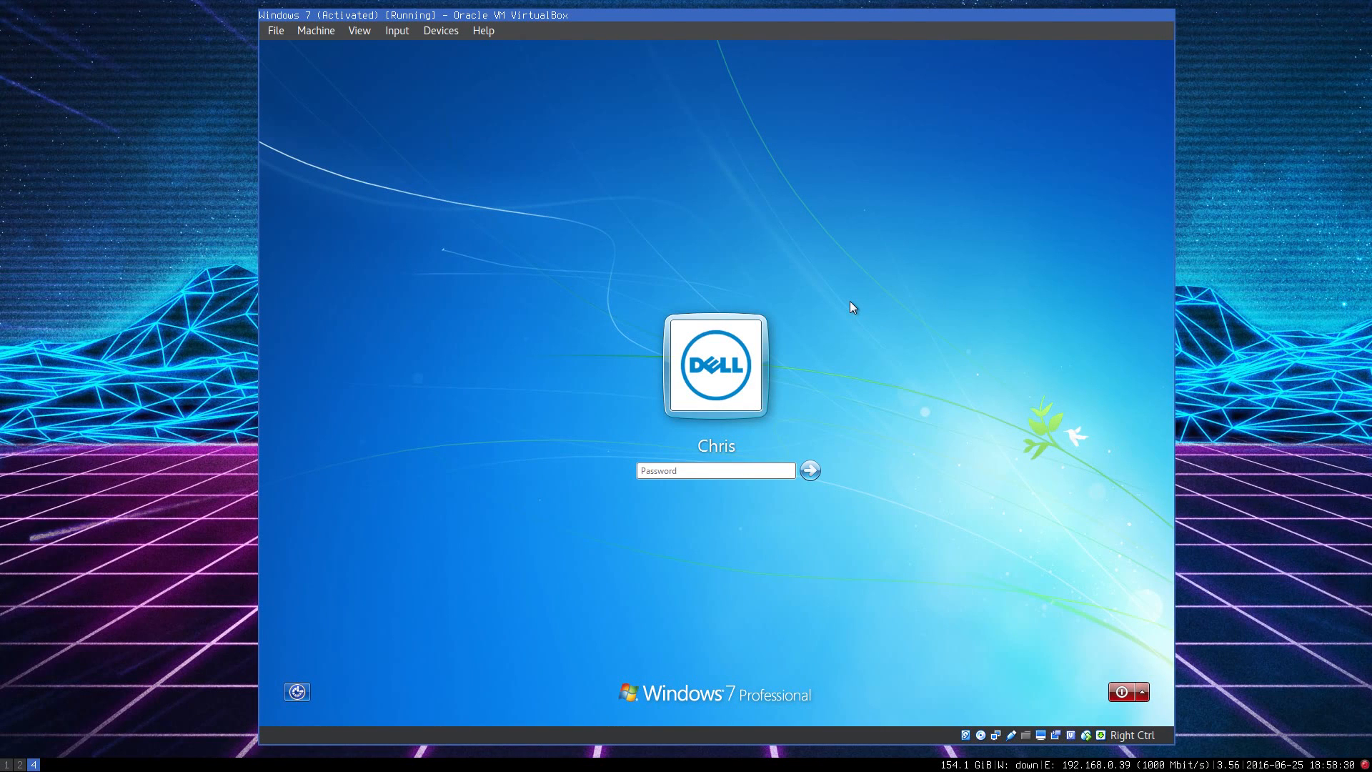
pyautogui.click(809, 470)
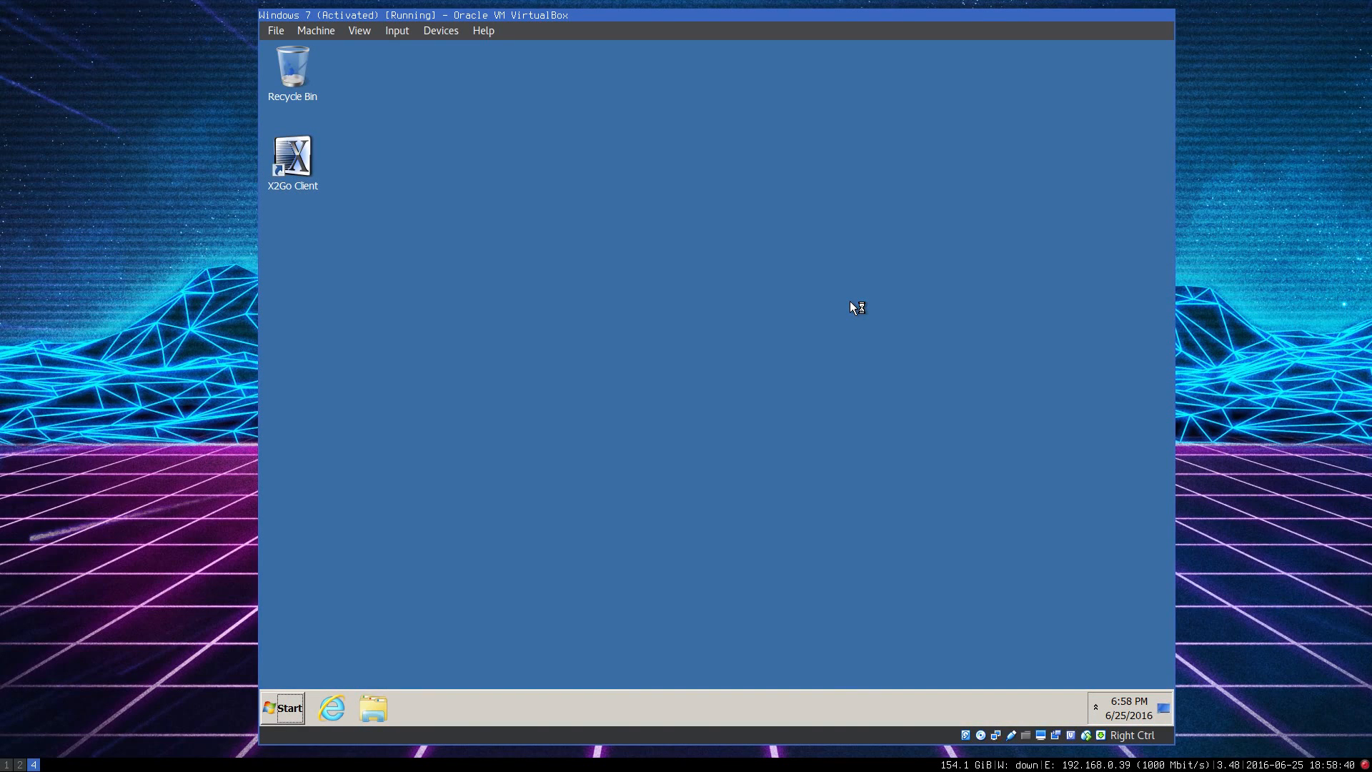
pyautogui.moveTo(625, 328)
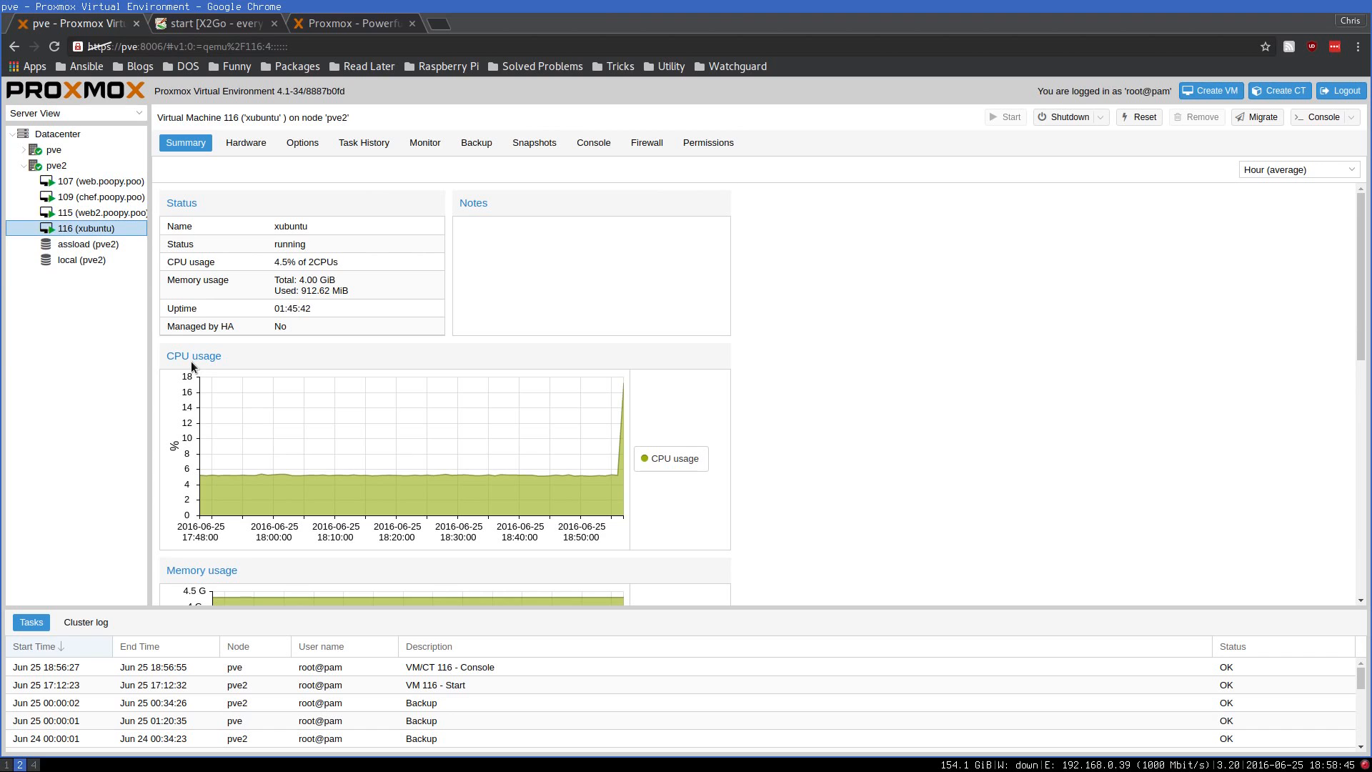
# Step: Switch Chrome to the X2Go wiki start page with the client download links
pyautogui.click(210, 22)
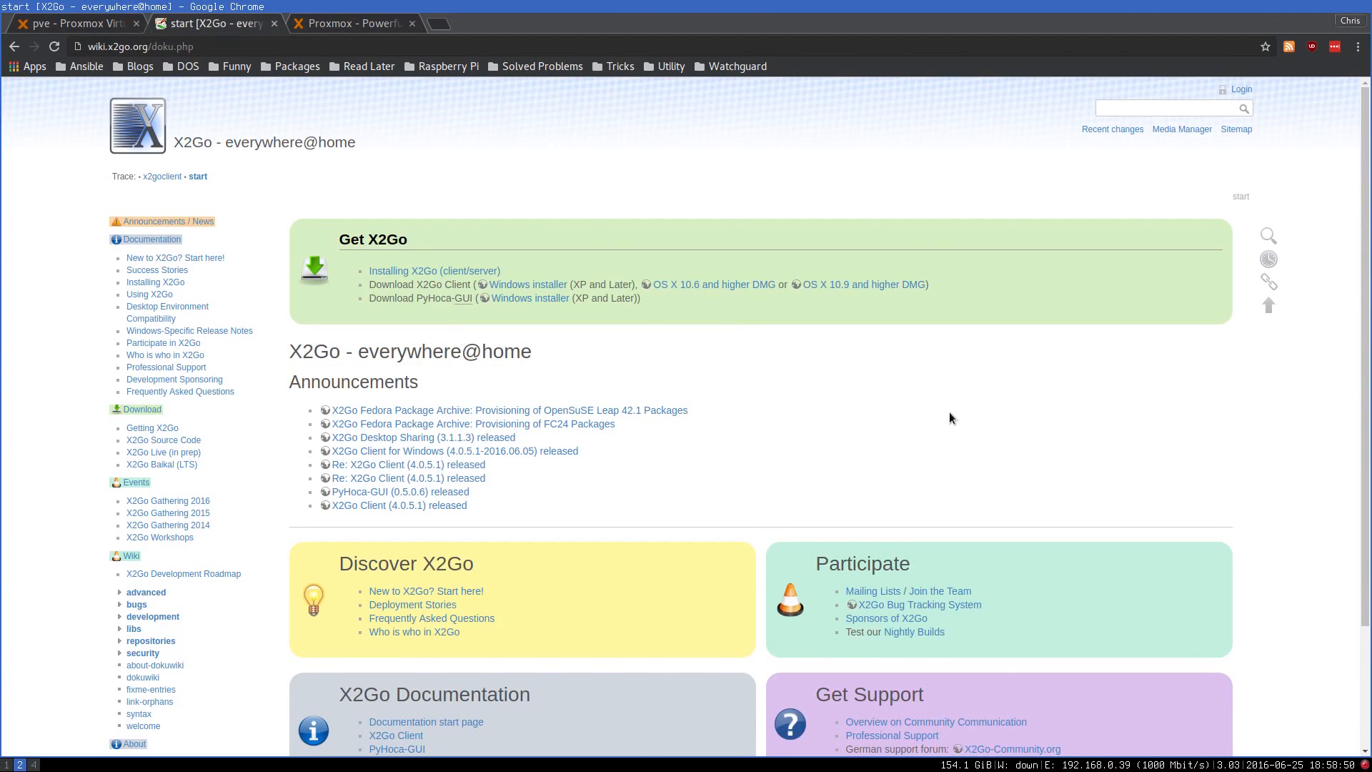
pyautogui.moveTo(899, 471)
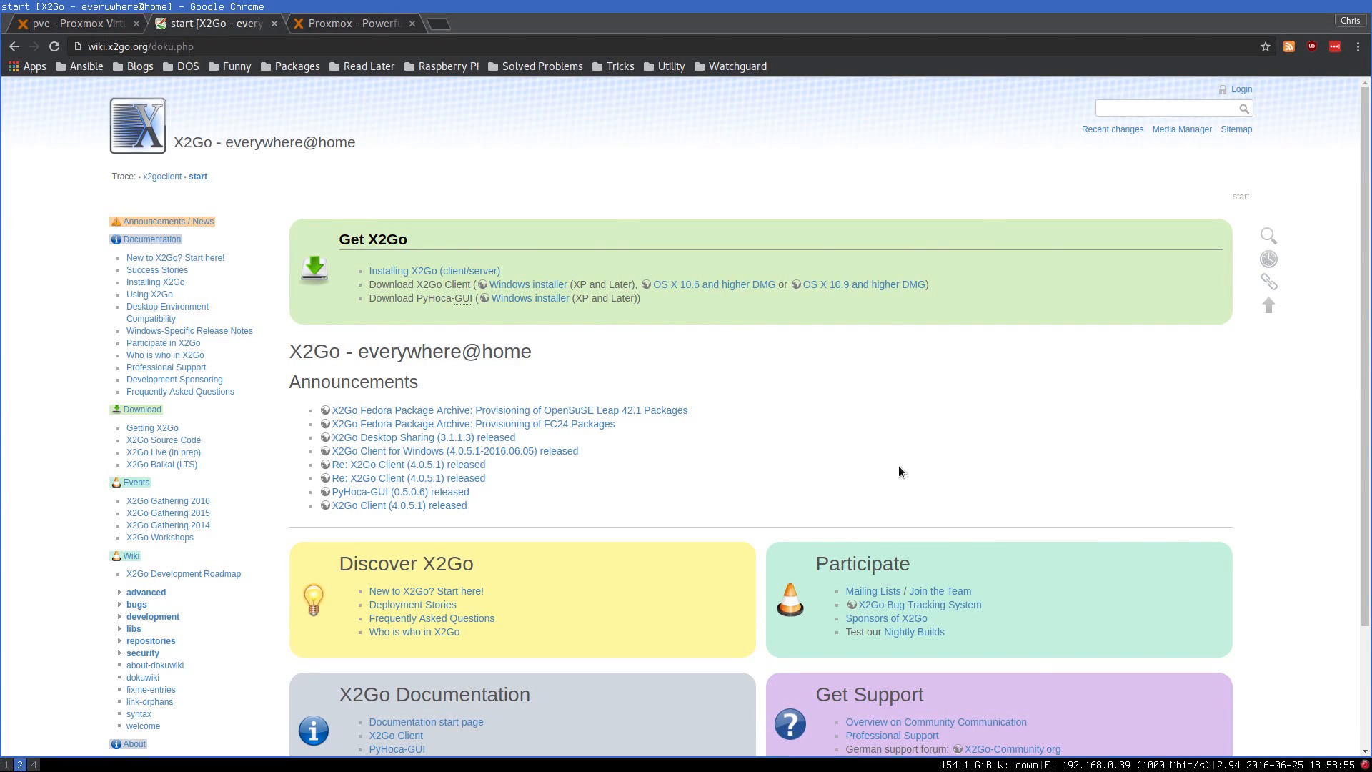
pyautogui.moveTo(892, 482)
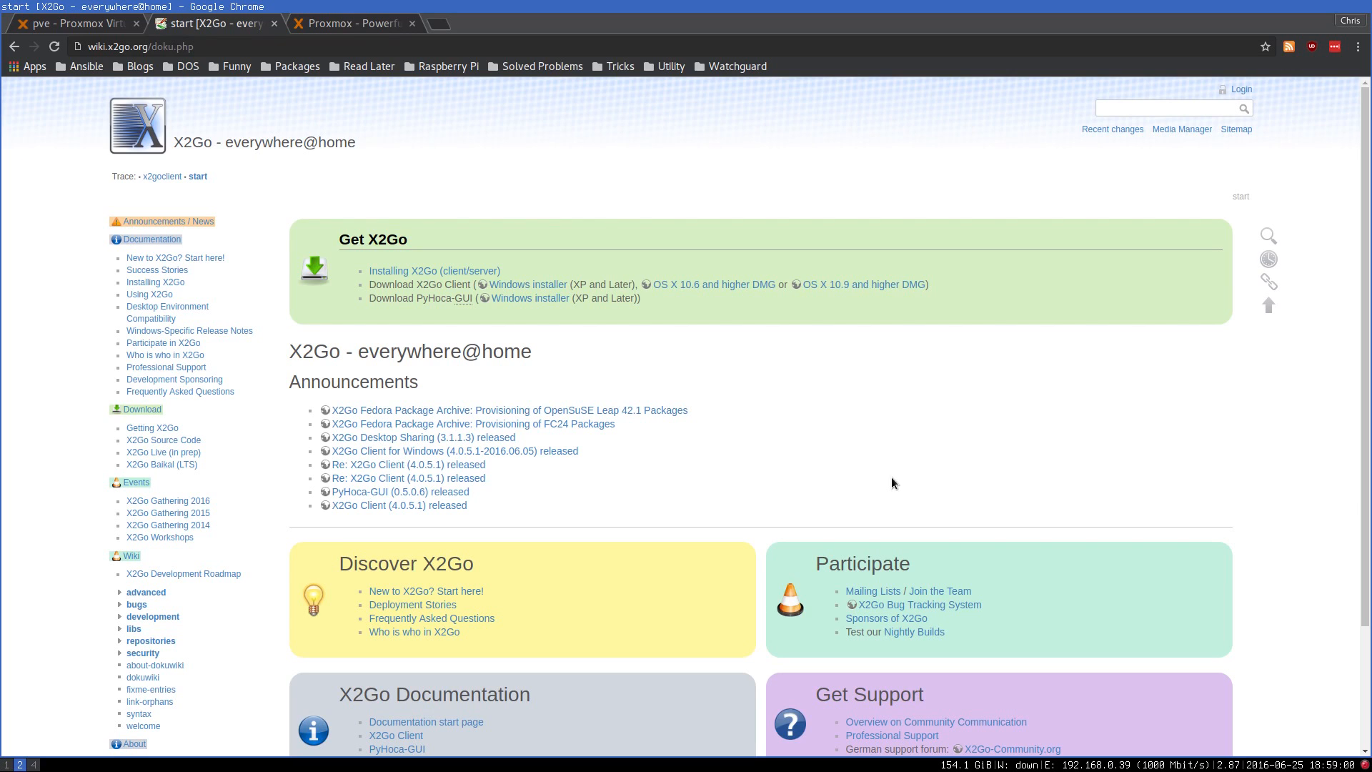
pyautogui.moveTo(871, 483)
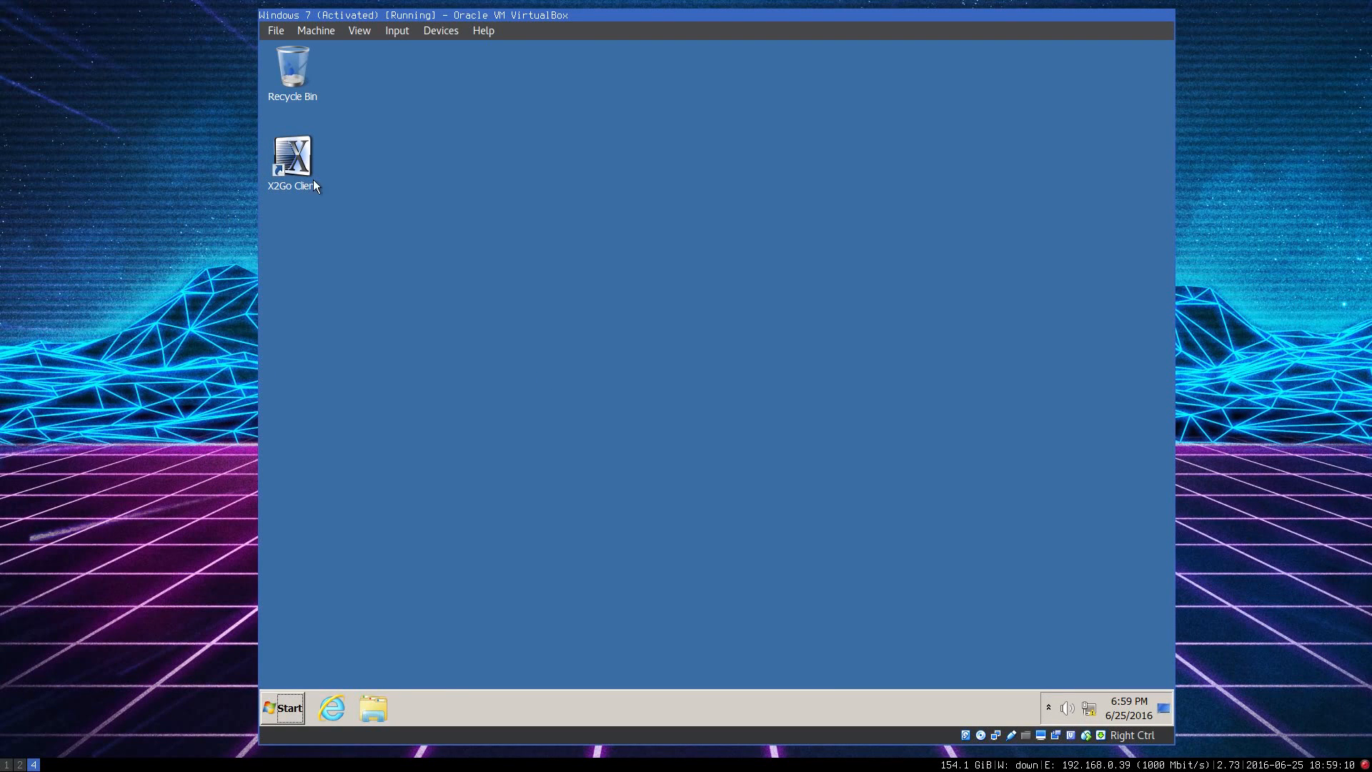
# Step: Launch X2Go Client from the desktop and bring up the browser session's preferences
pyautogui.click(291, 156)
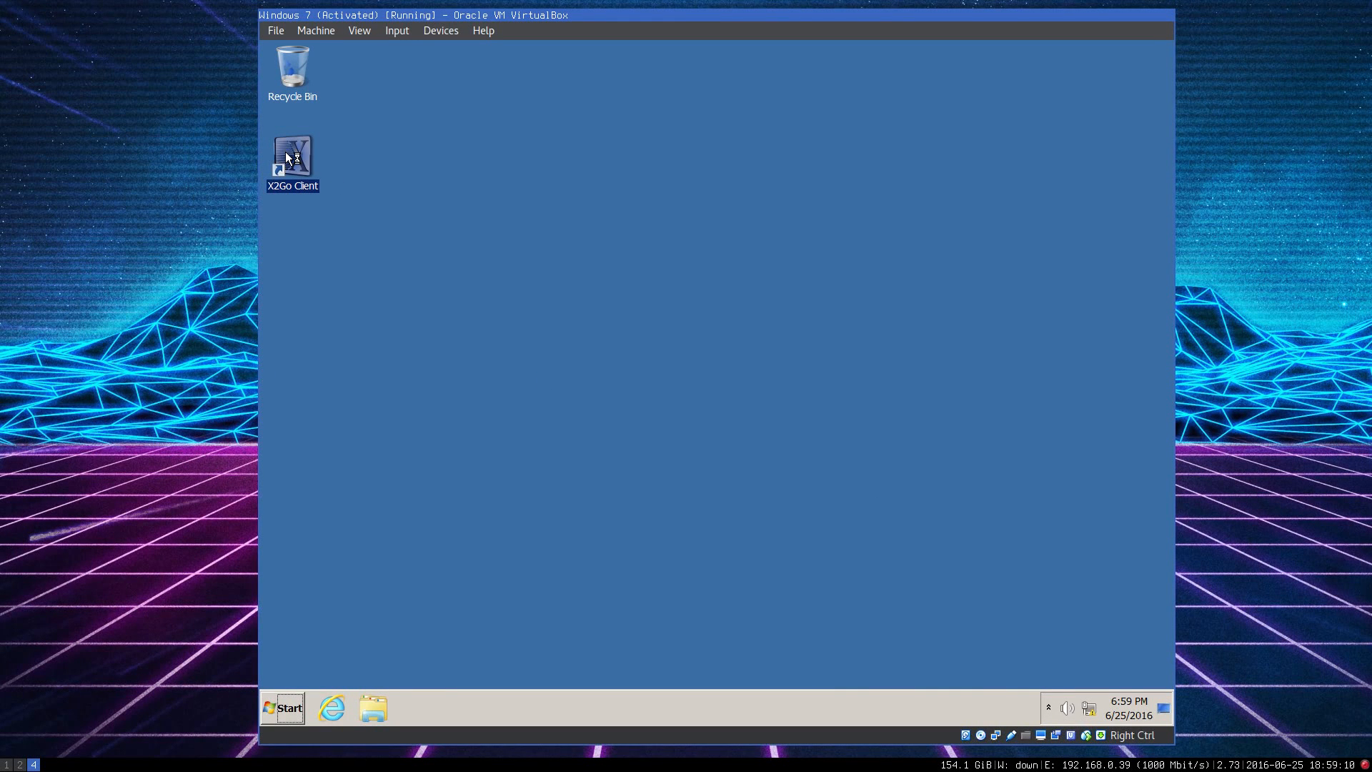
pyautogui.moveTo(433, 221)
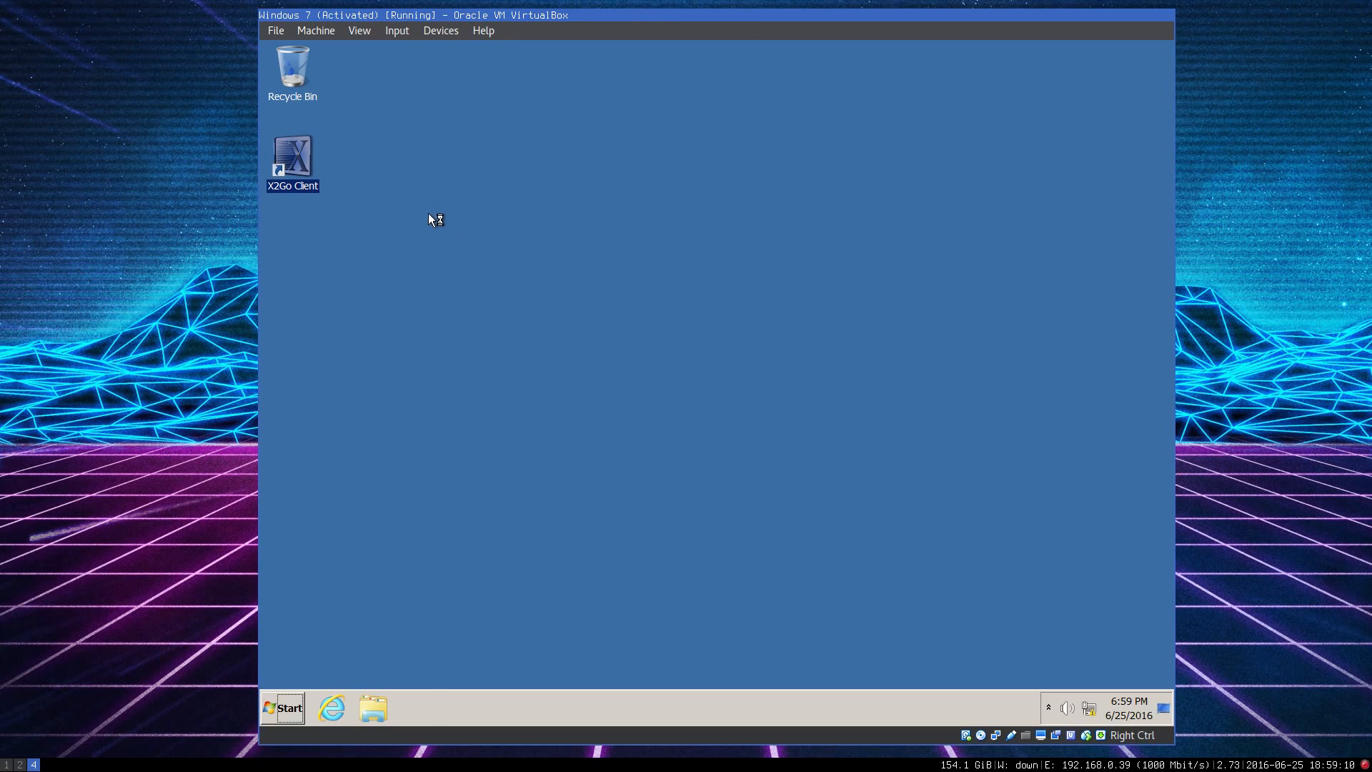
pyautogui.doubleClick(292, 156)
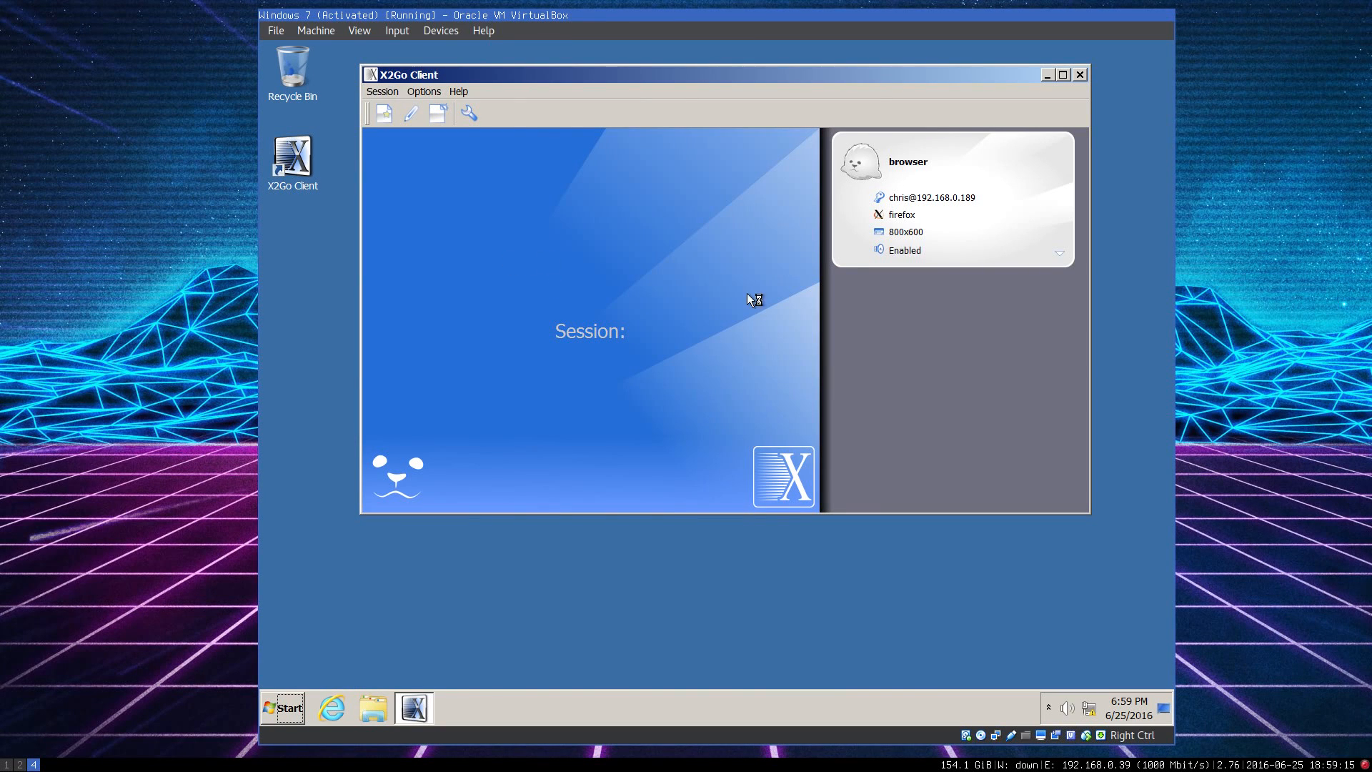
pyautogui.click(1059, 255)
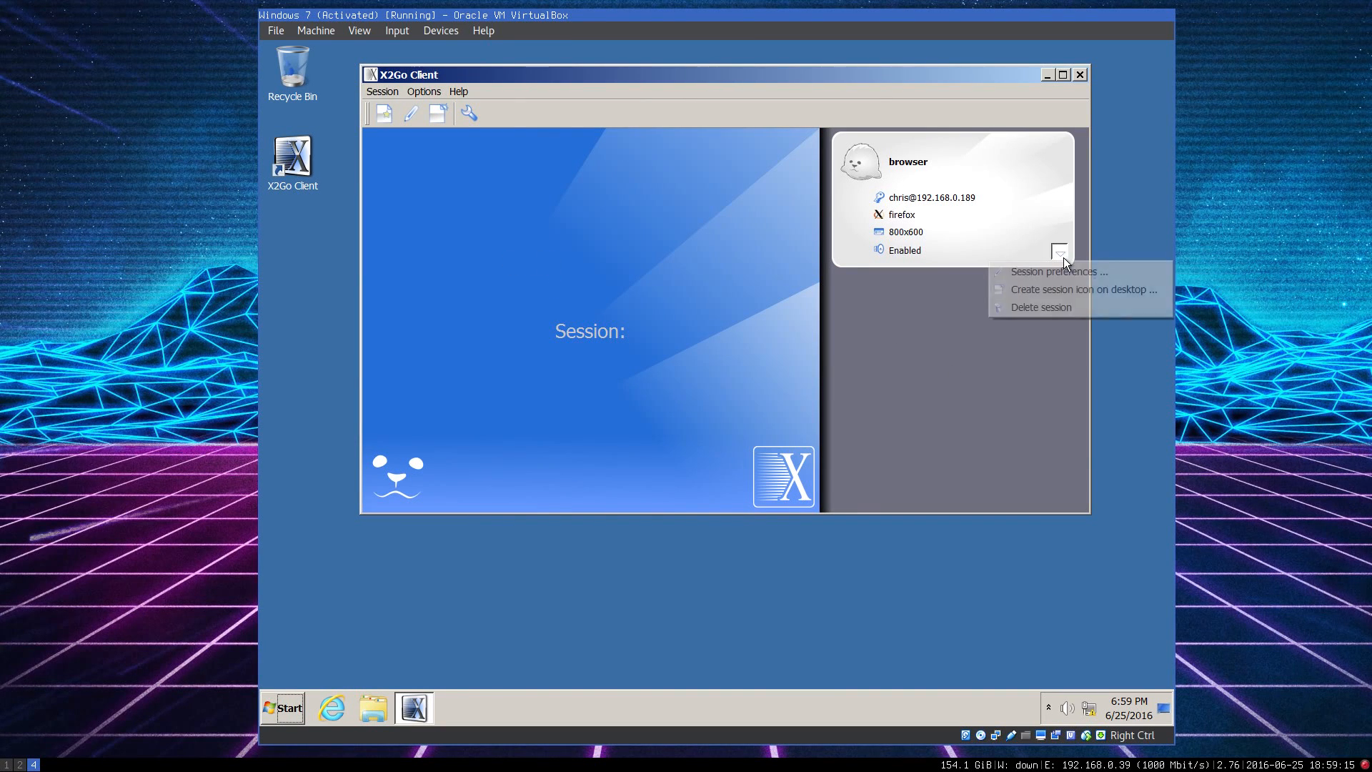
pyautogui.click(1056, 272)
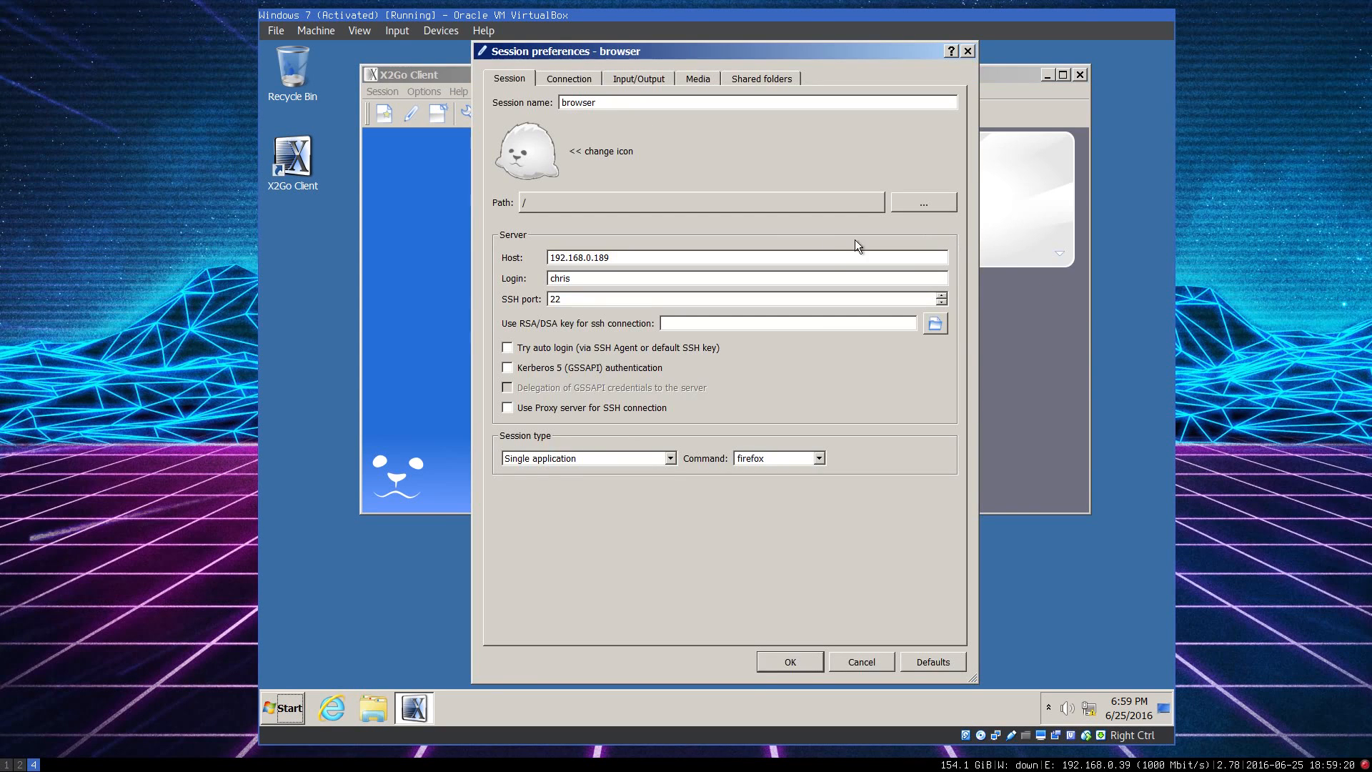
pyautogui.moveTo(782, 475)
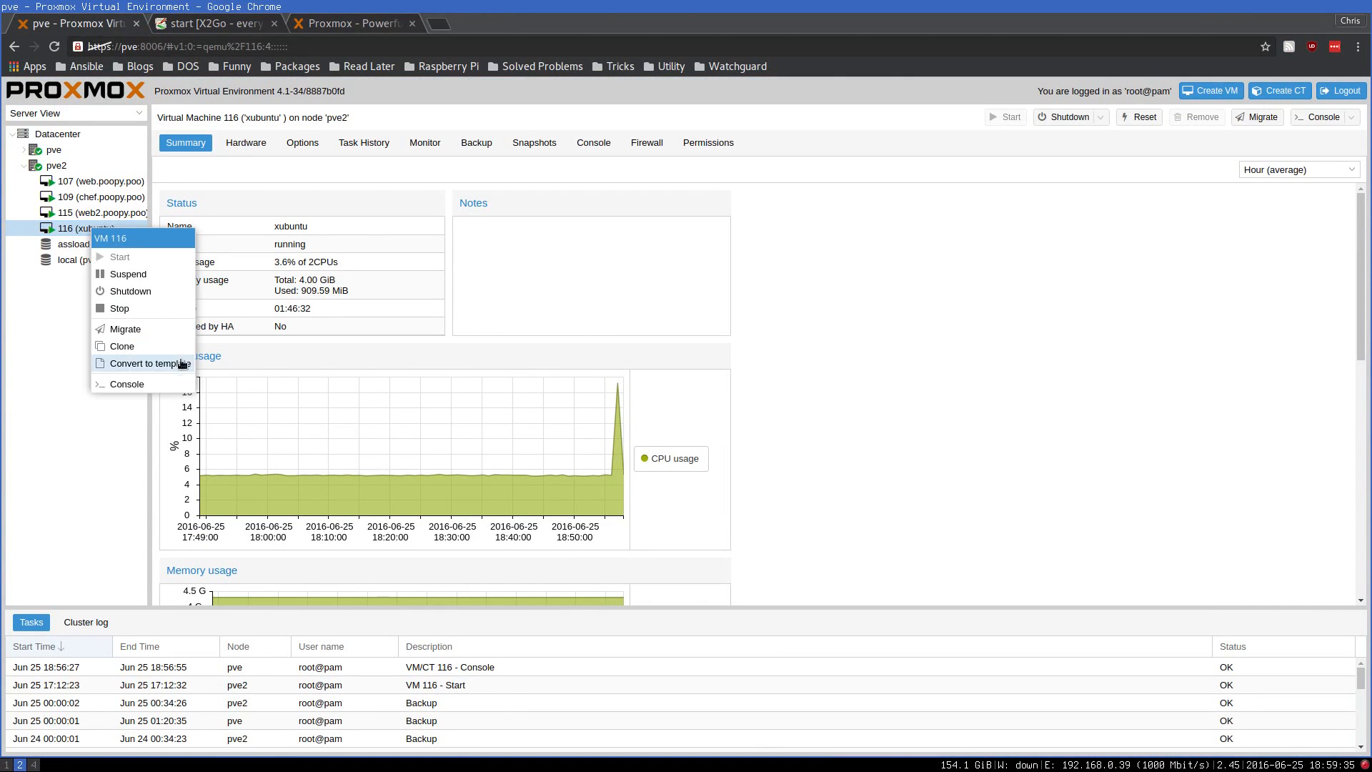
# Step: Log in to the xubuntu VM console and run a terminal to check its address 192.168.0.189
pyautogui.click(127, 383)
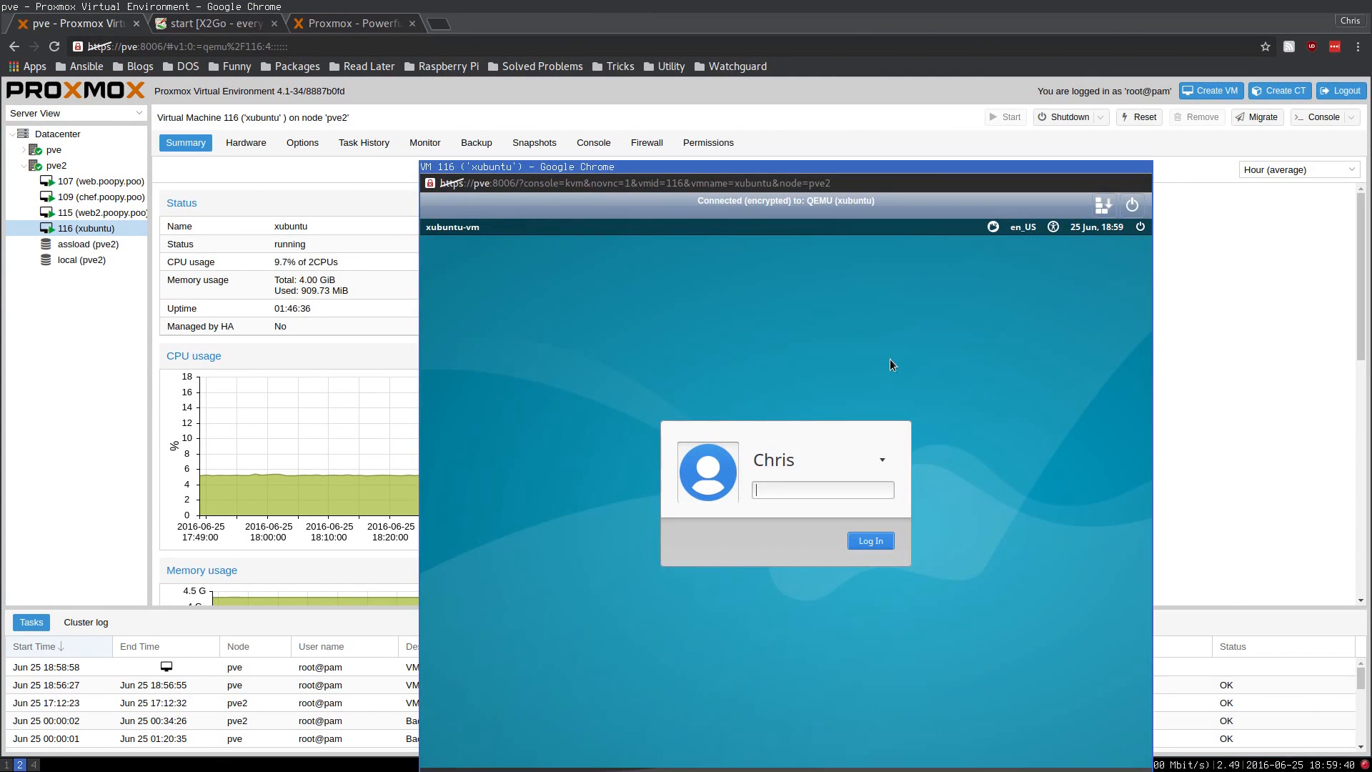
pyautogui.write('password')
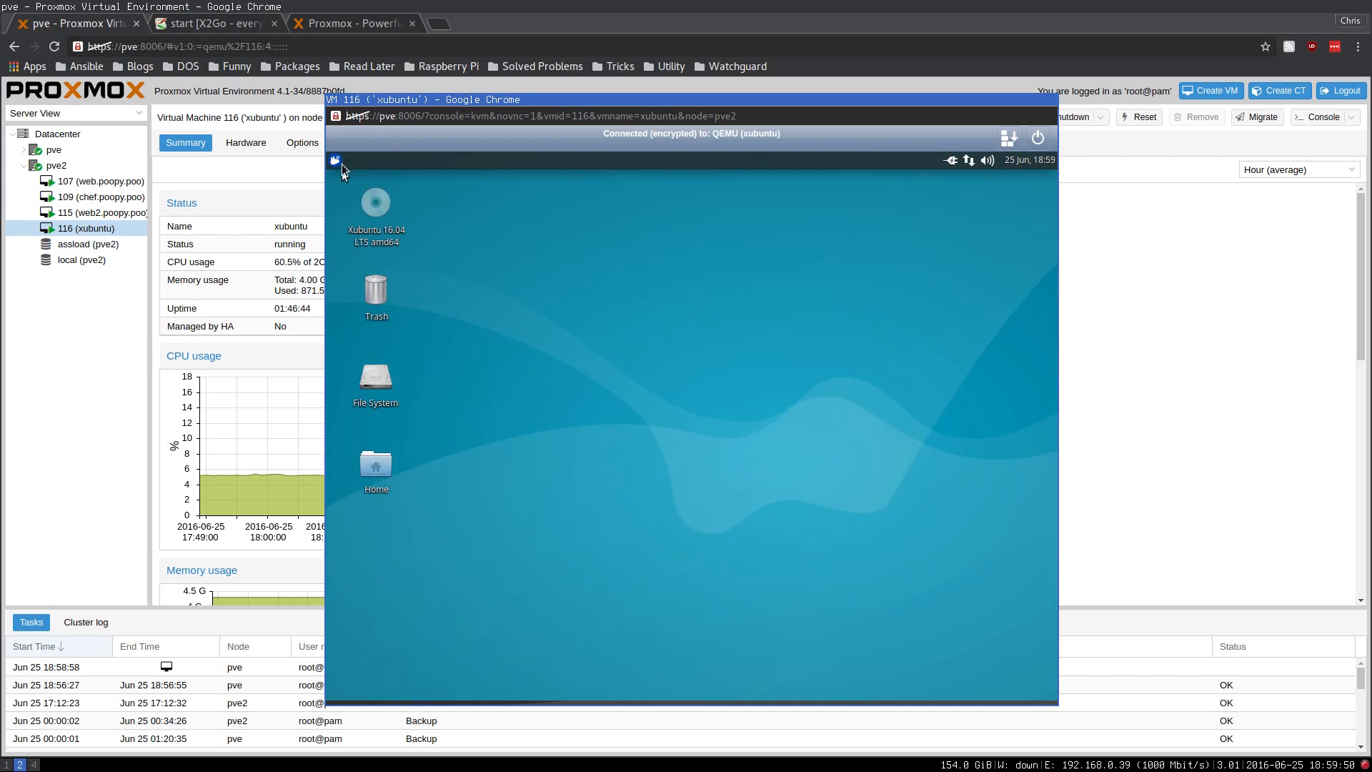
pyautogui.write('termin')
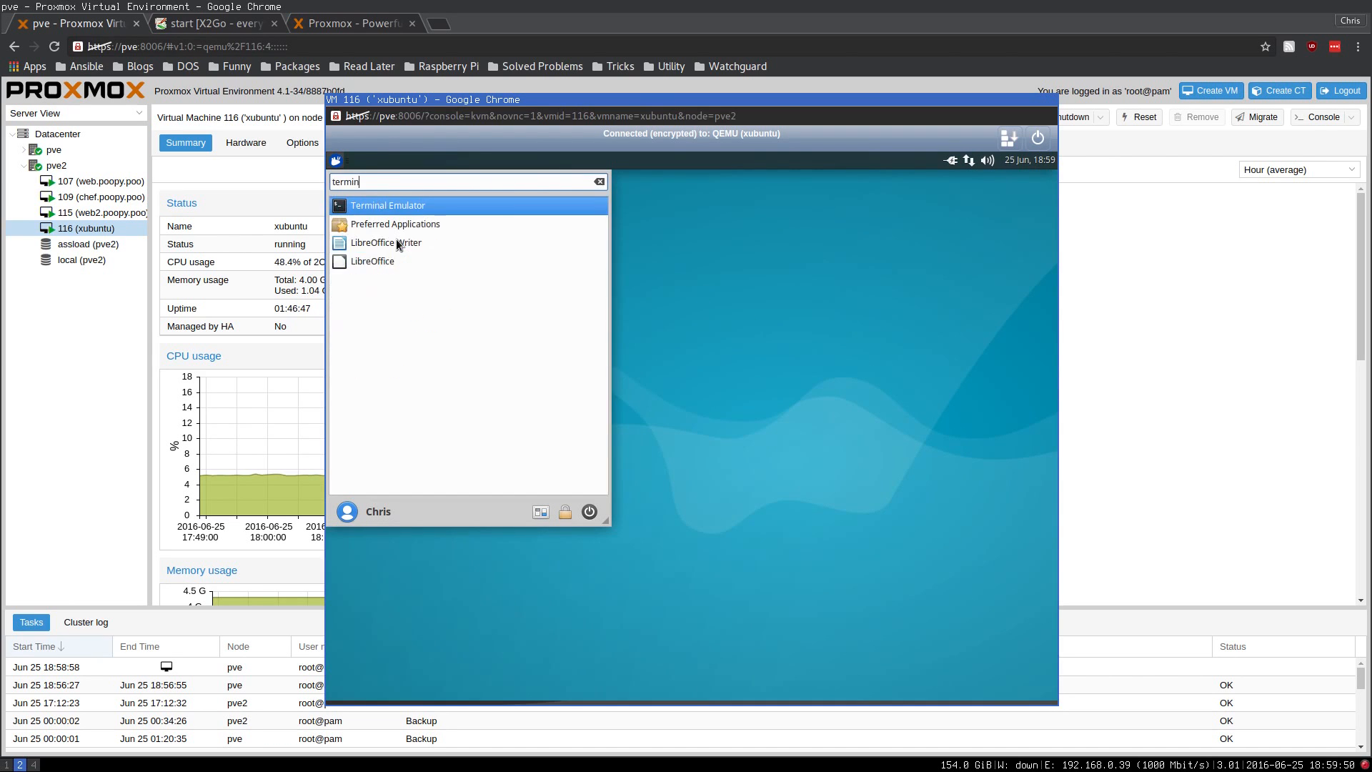
pyautogui.click(388, 204)
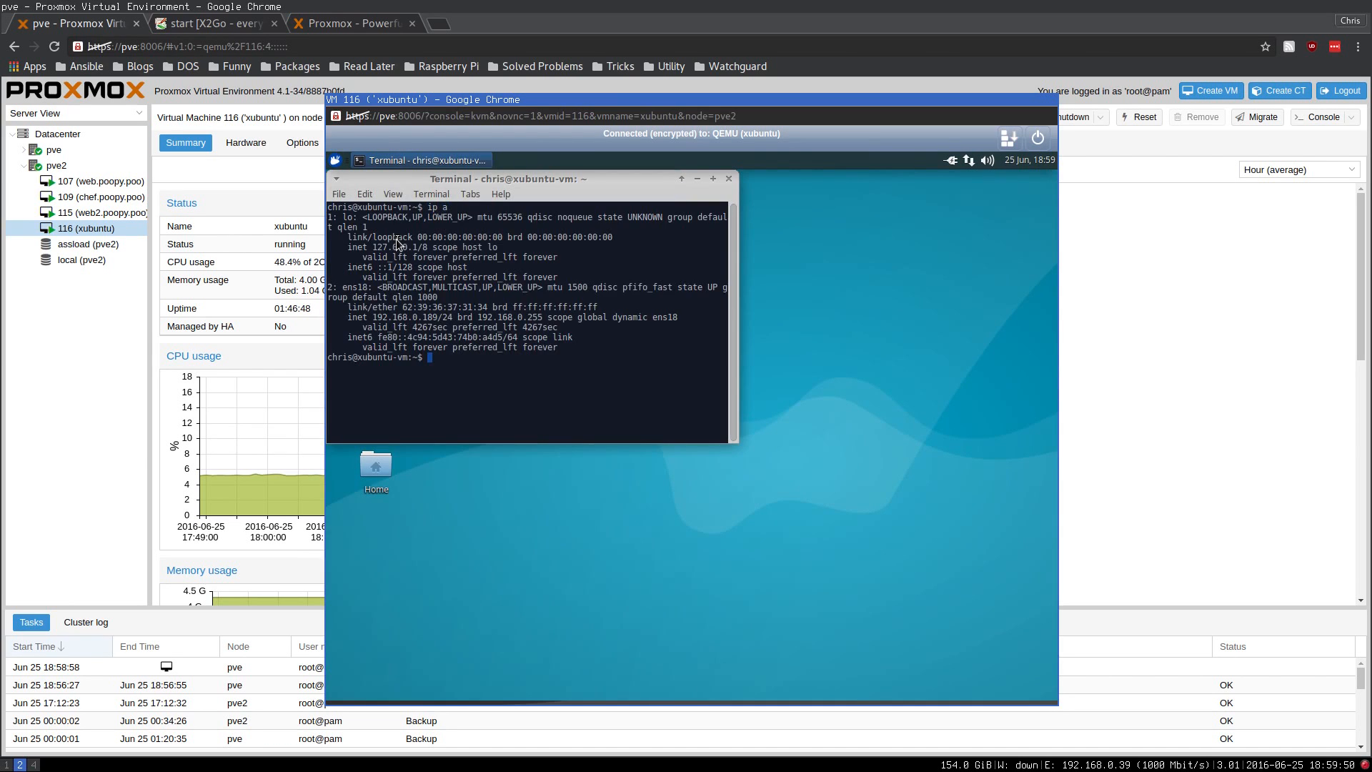
pyautogui.moveTo(441, 323)
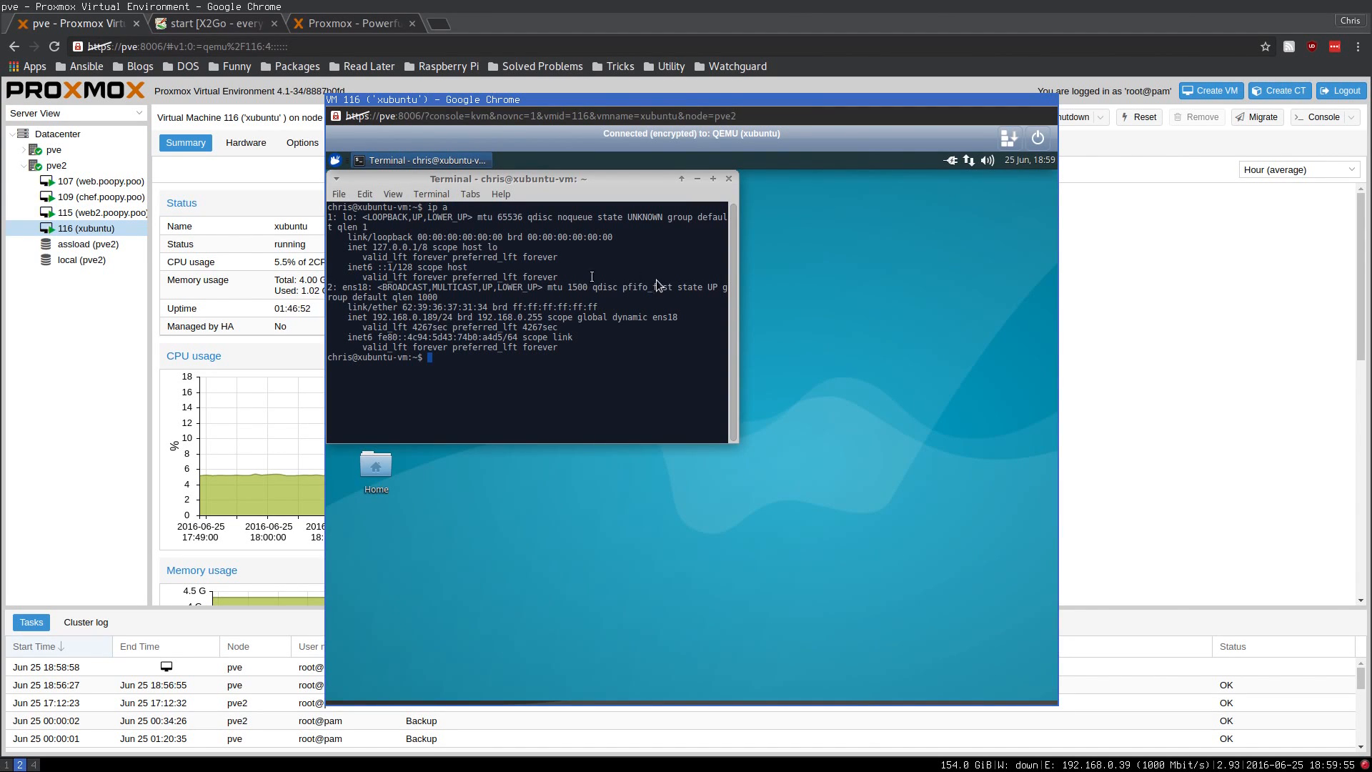
# Step: Close the terminal and log out of the Xubuntu desktop session
pyautogui.click(696, 178)
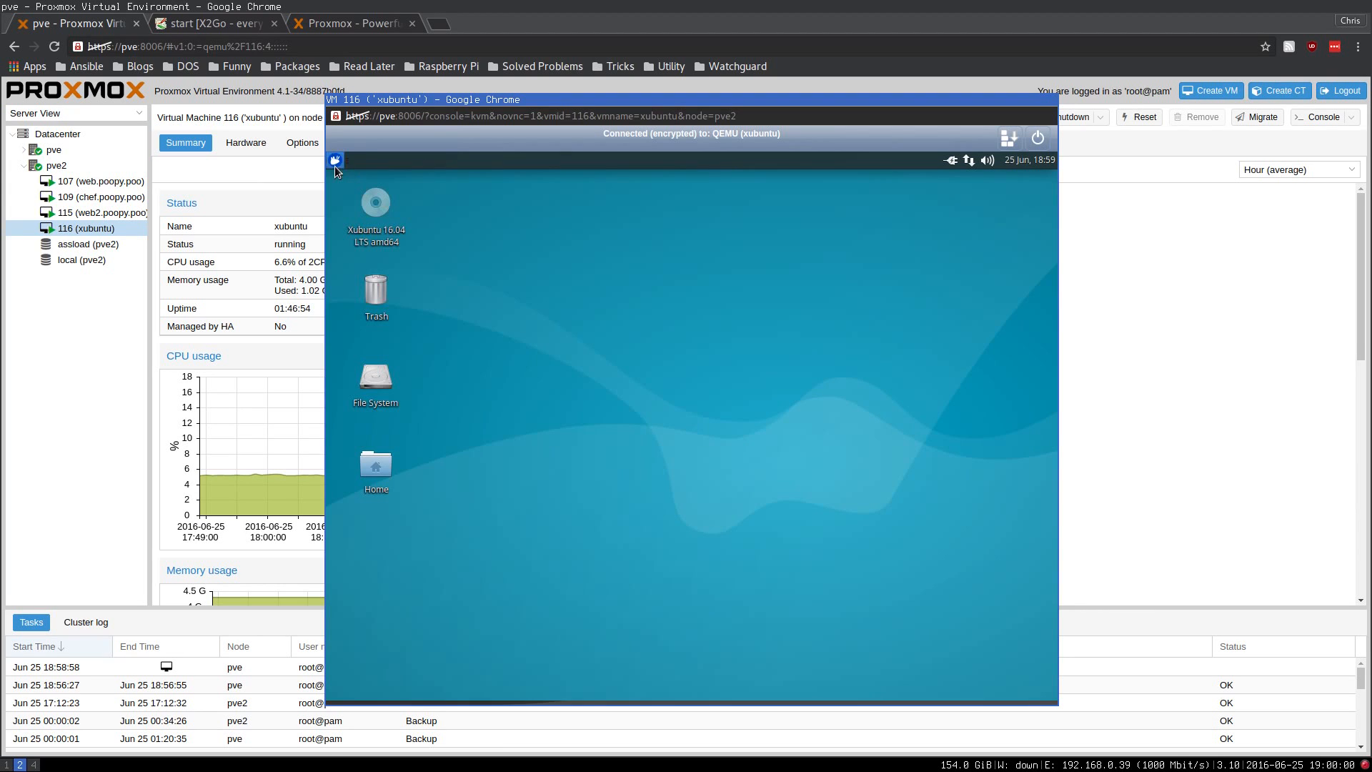
pyautogui.click(335, 160)
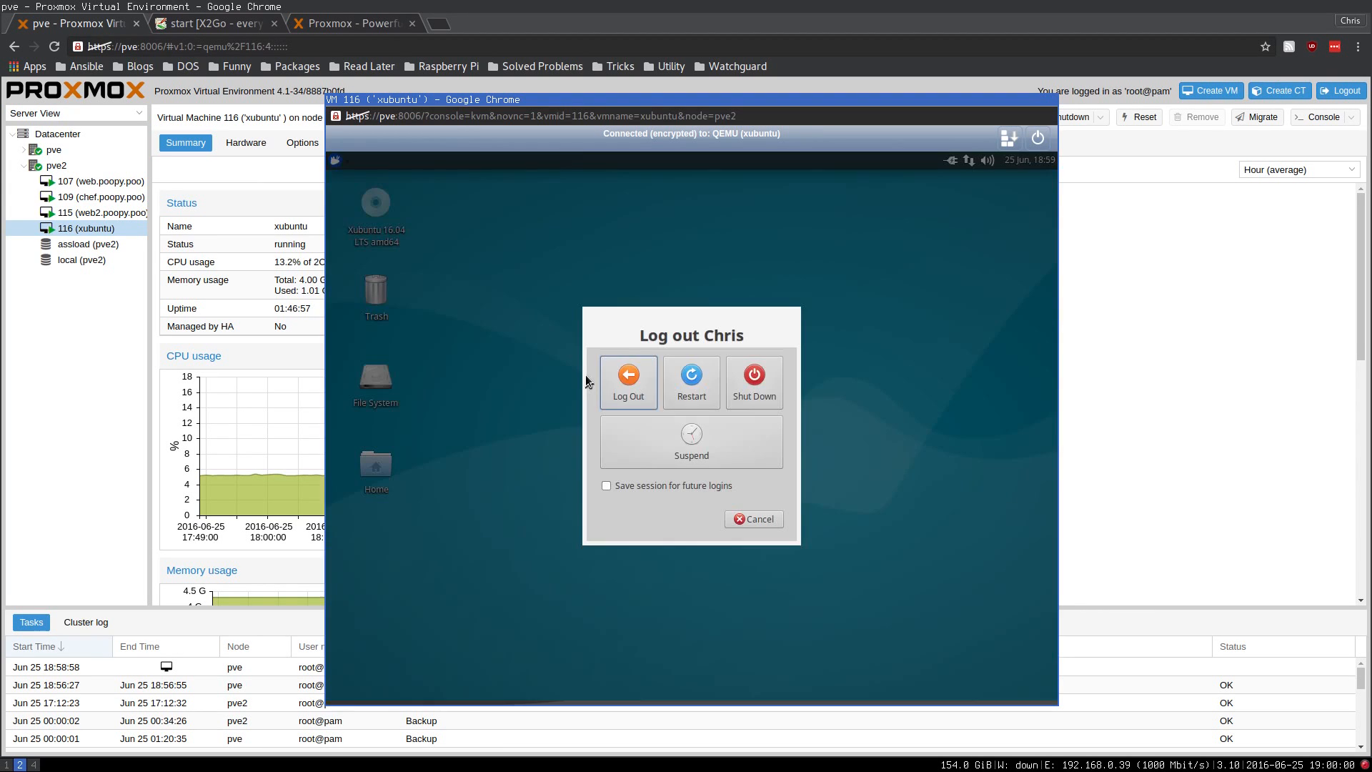
pyautogui.click(629, 374)
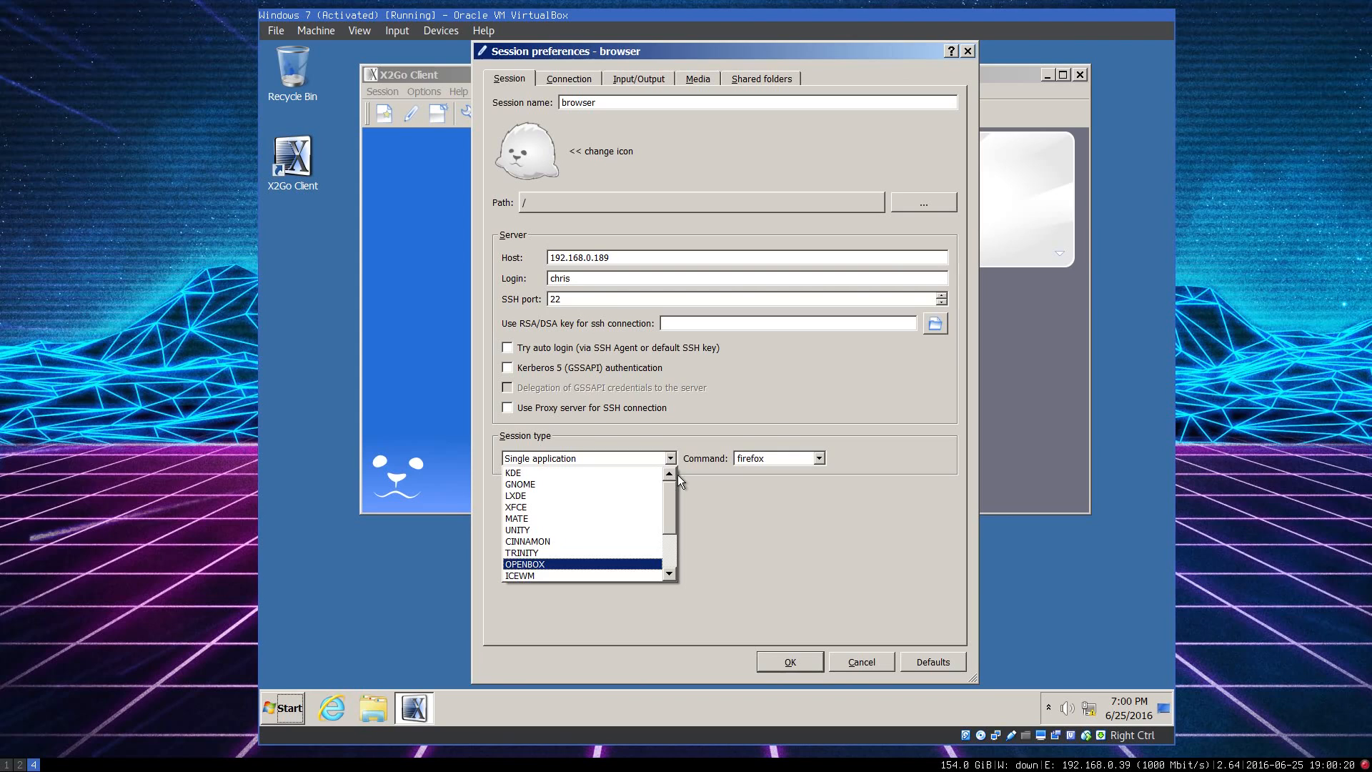
# Step: Review the session's firefox command, connection and input/output settings
pyautogui.scroll(-3)
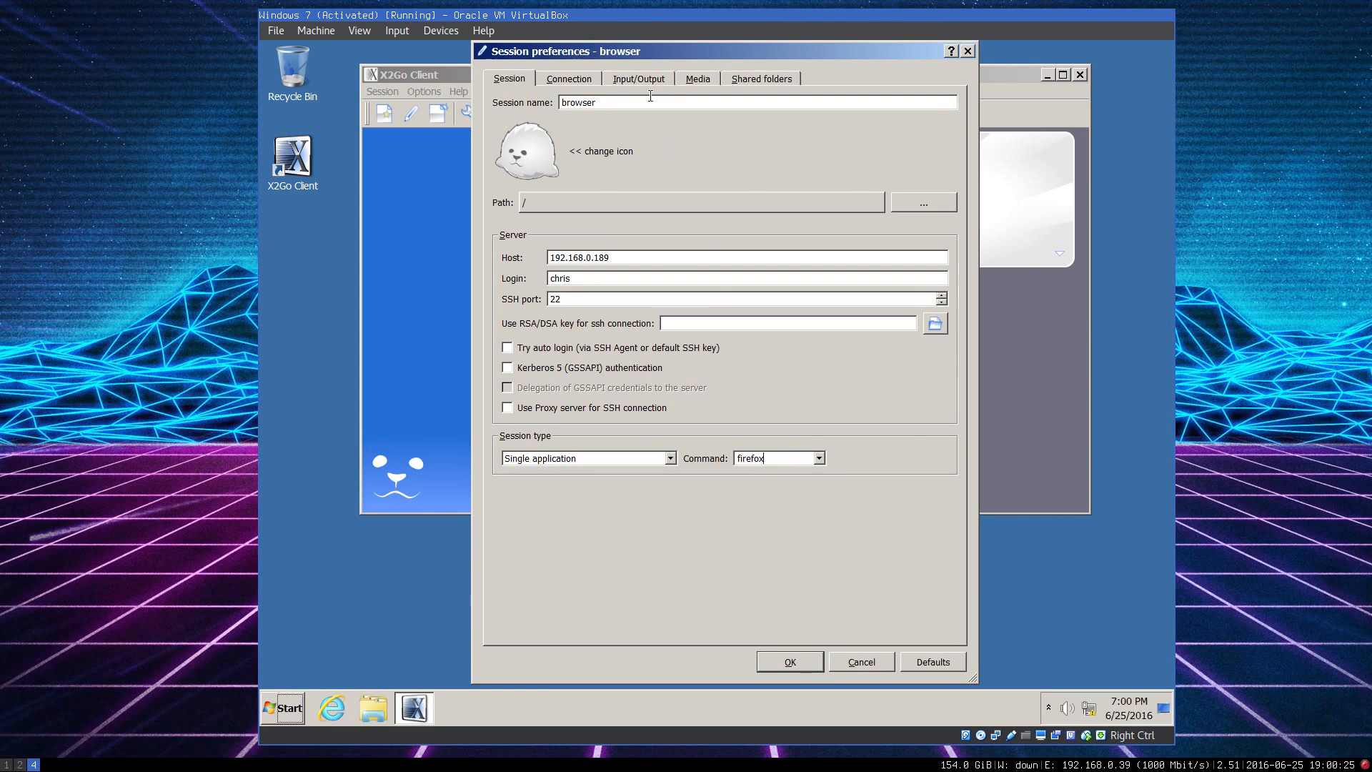
pyautogui.click(568, 78)
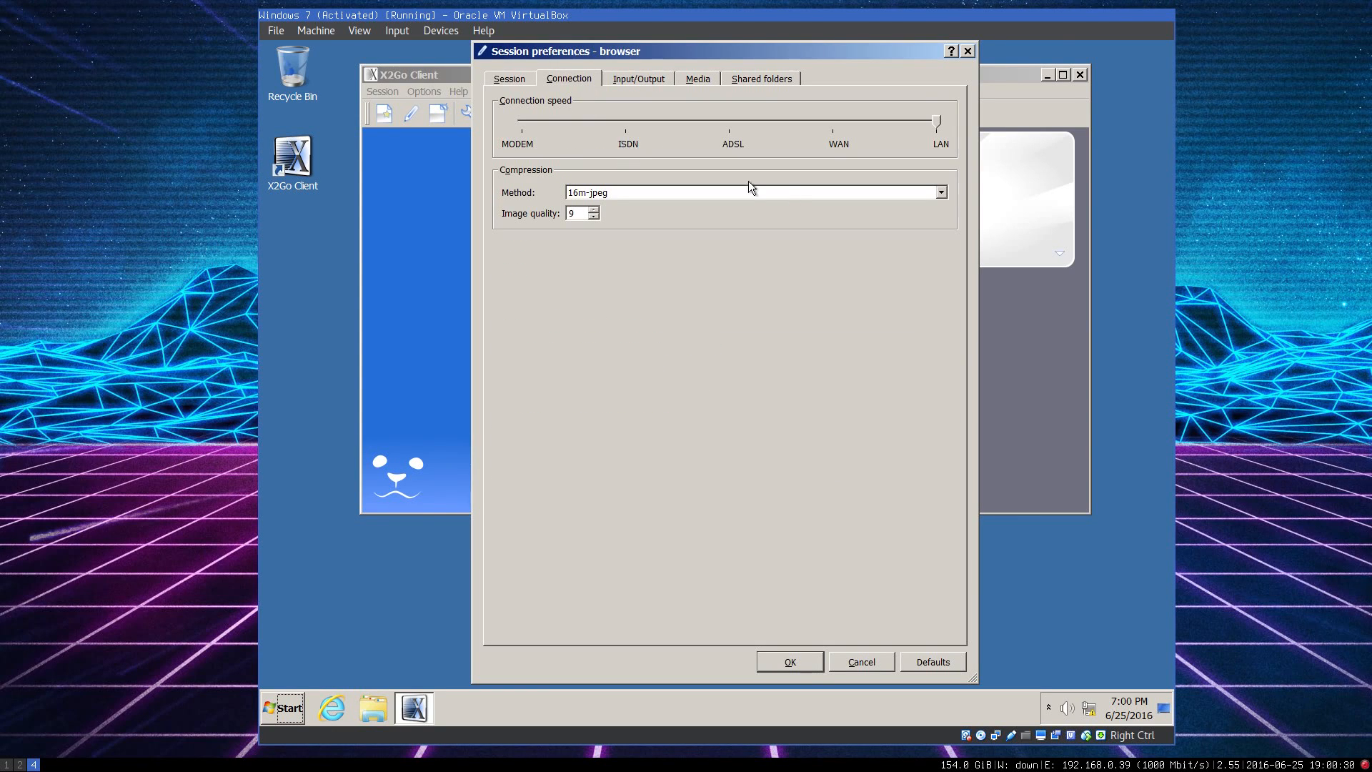
pyautogui.moveTo(649, 203)
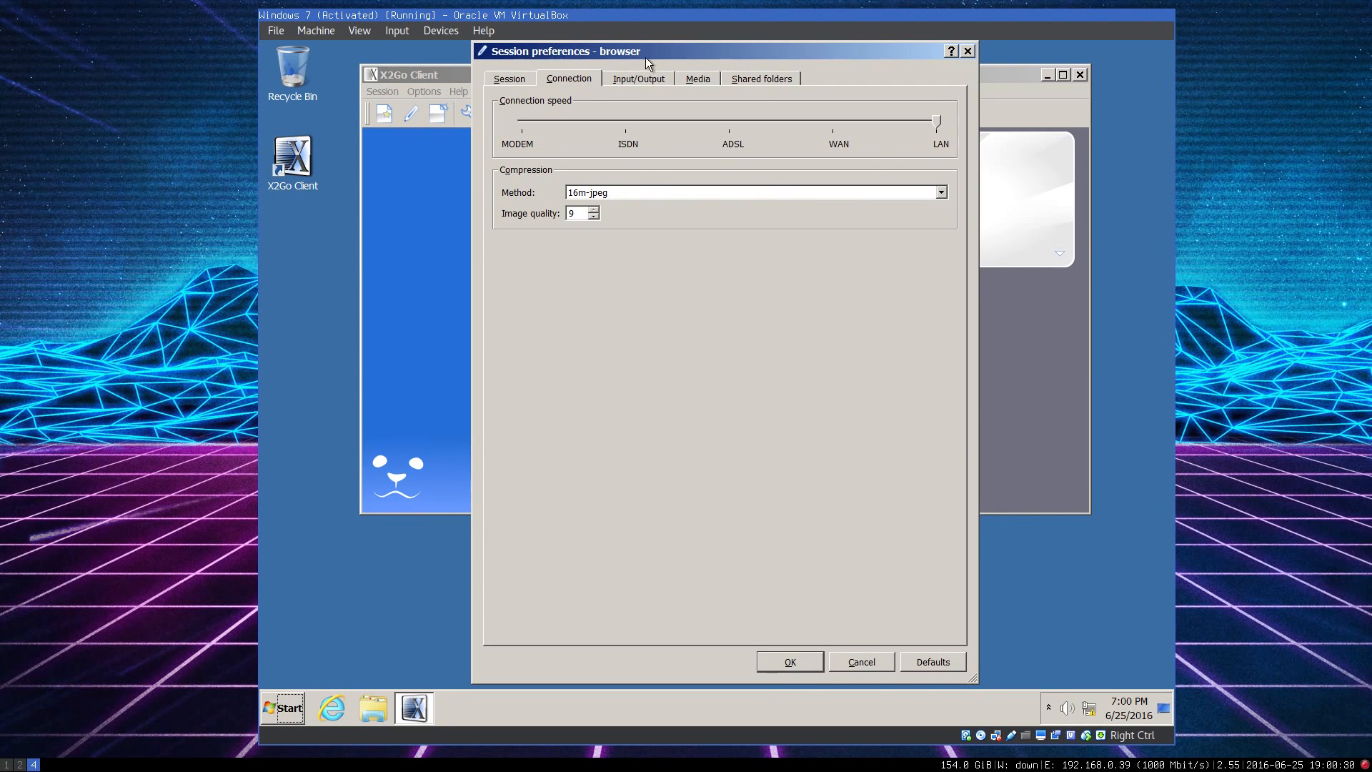
pyautogui.click(637, 79)
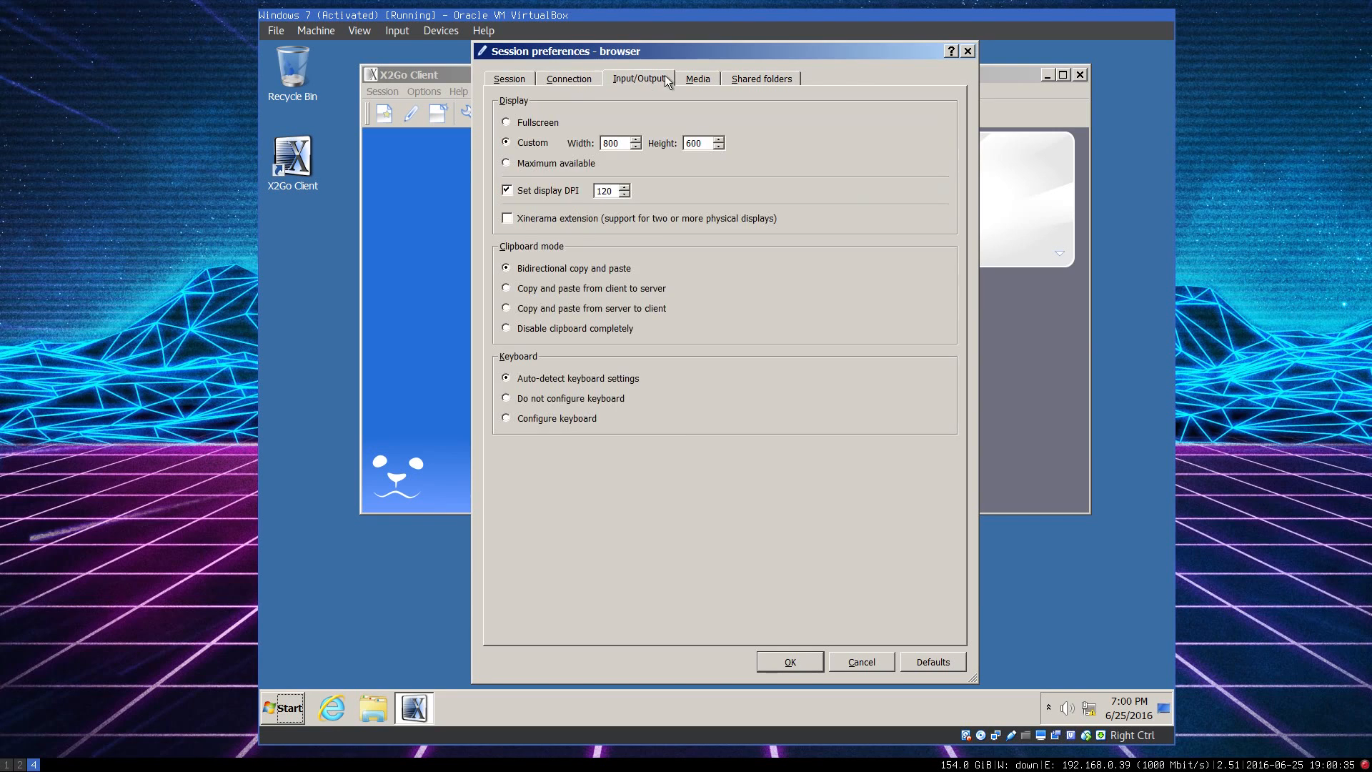
pyautogui.click(567, 79)
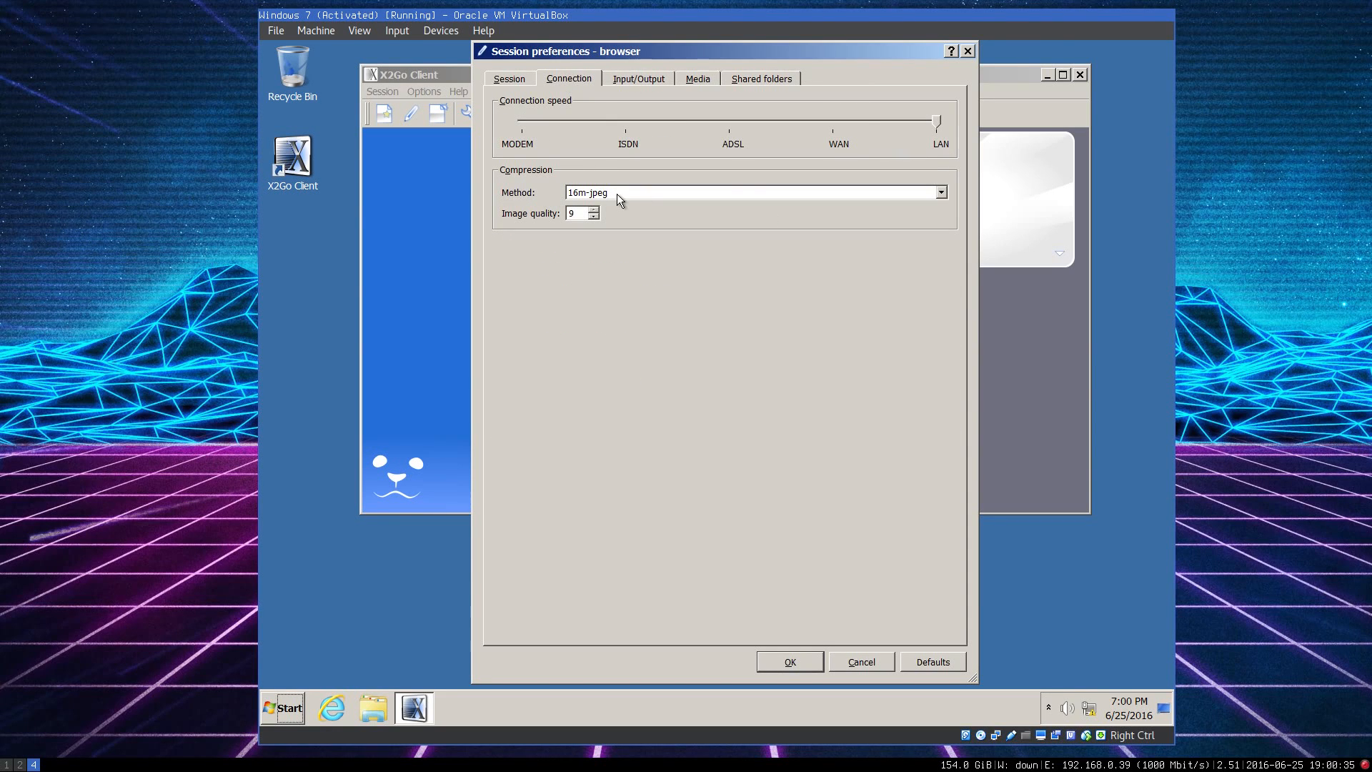
pyautogui.moveTo(583, 200)
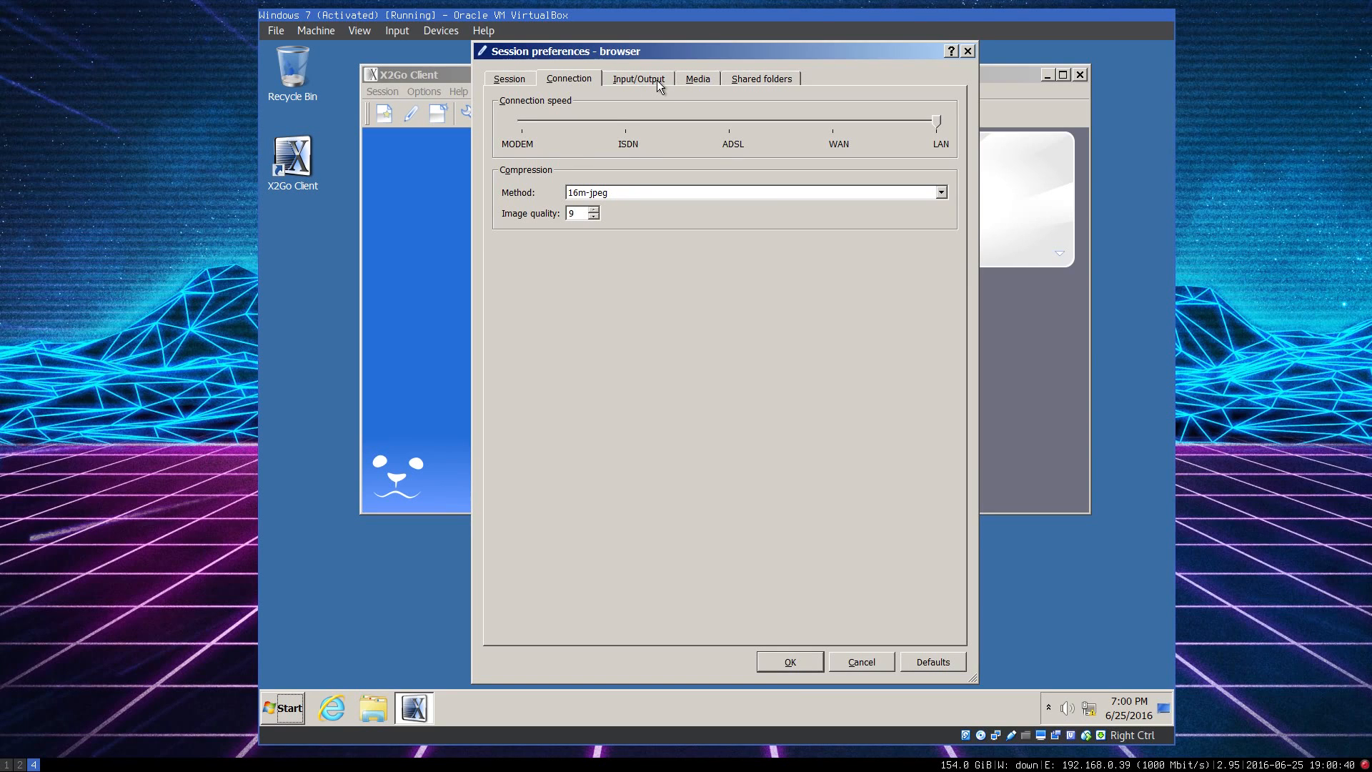
# Step: Check the Media sound support and Shared folders settings, then save the session
pyautogui.click(638, 77)
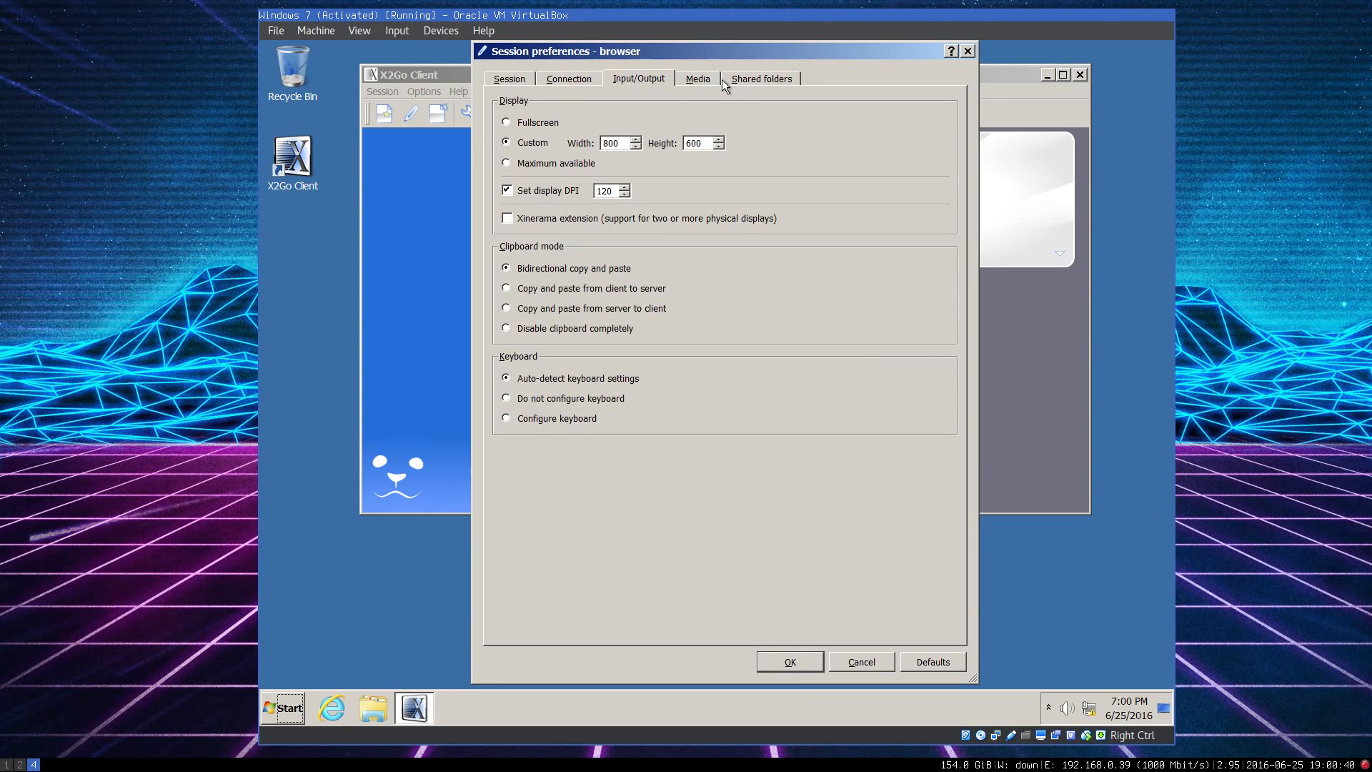
pyautogui.click(696, 78)
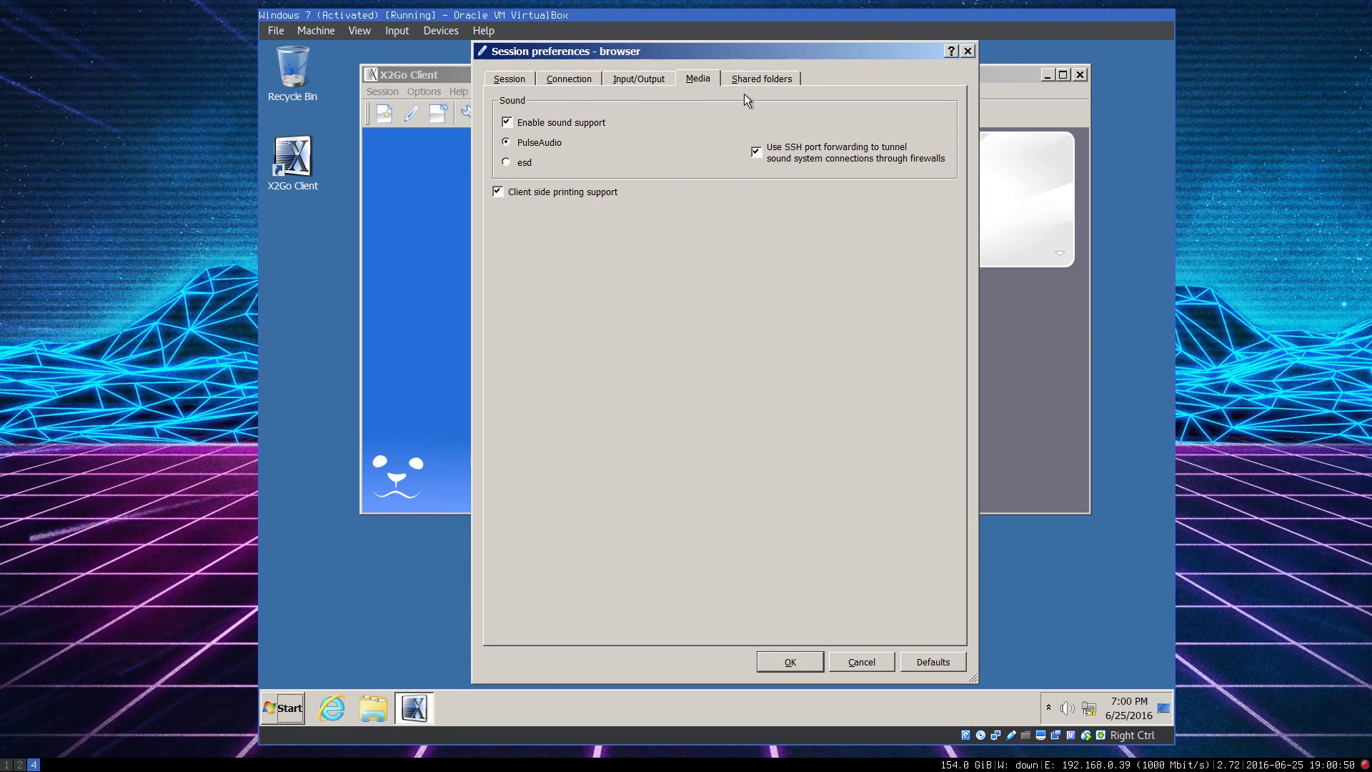
pyautogui.click(759, 77)
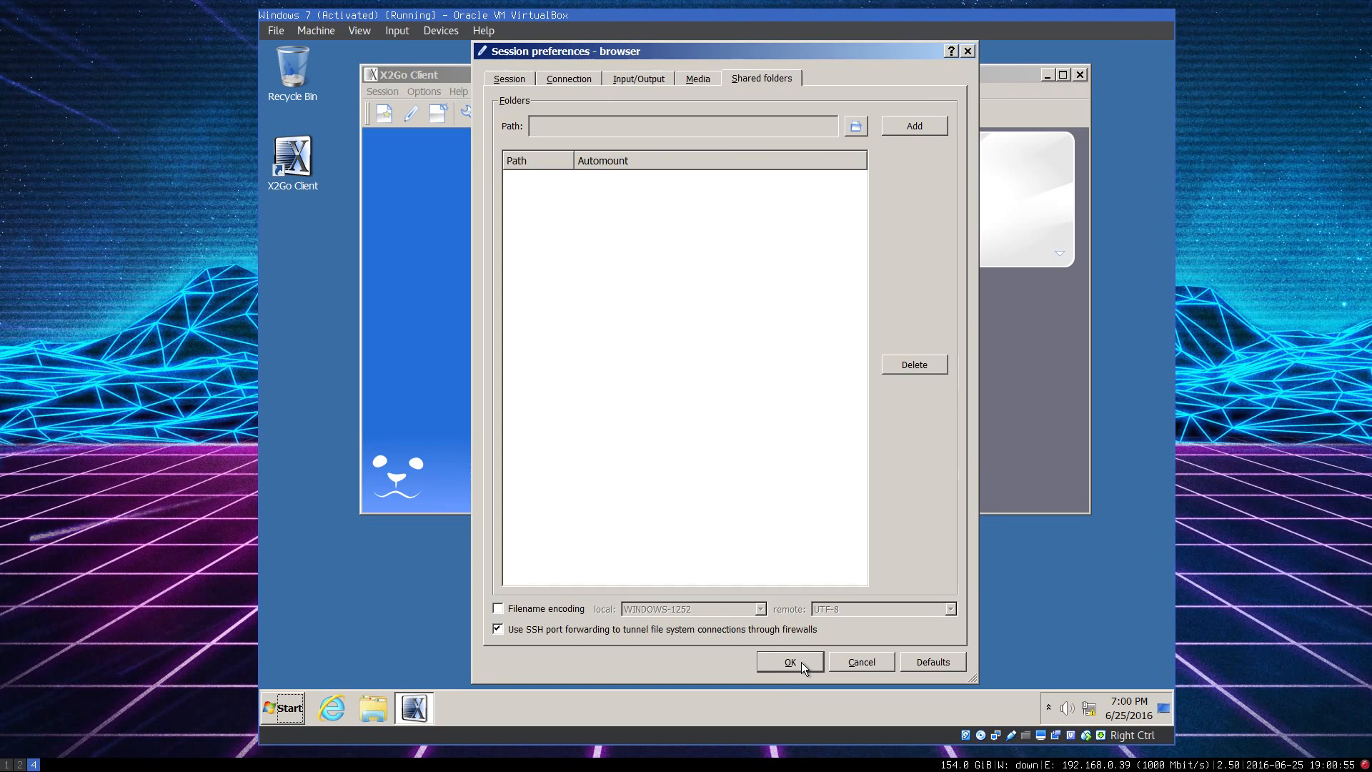
pyautogui.click(787, 662)
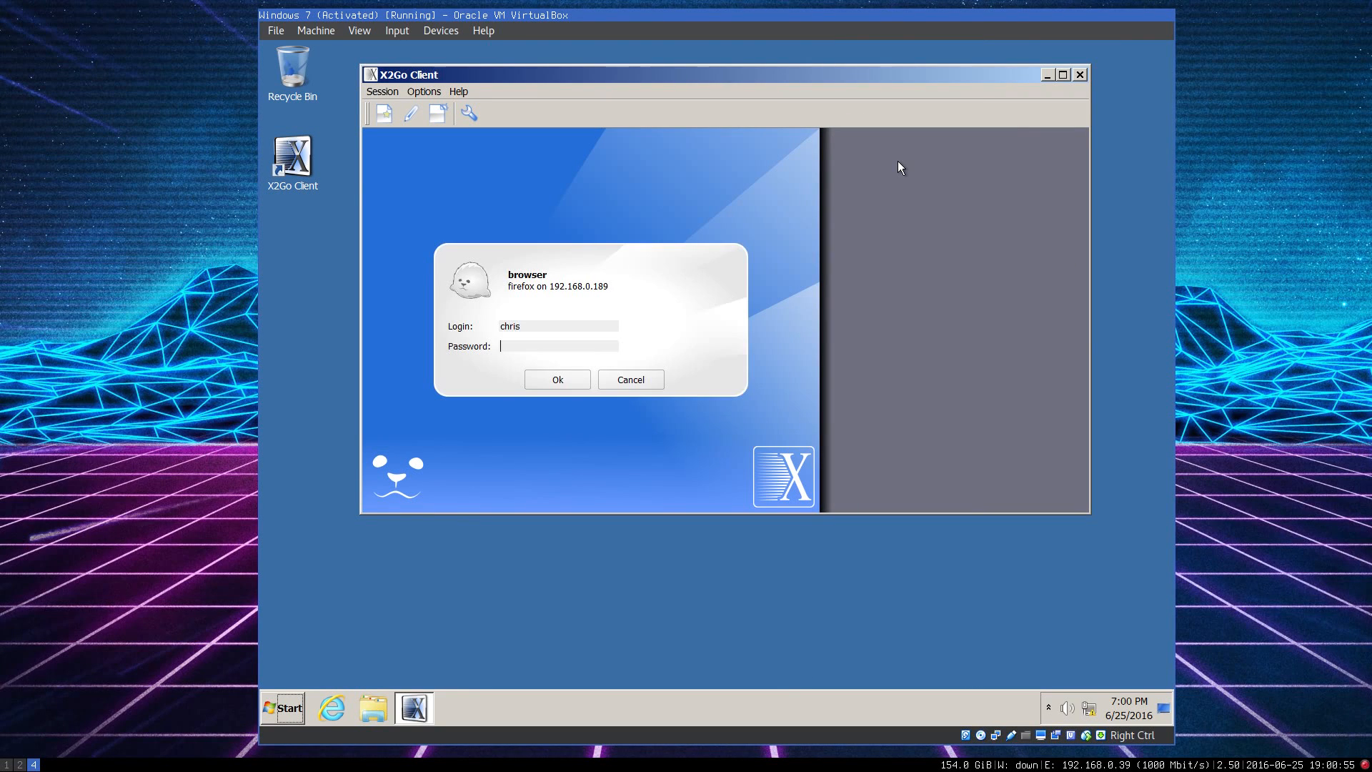
# Step: Enter the password to connect the browser session and launch remote Firefox
pyautogui.click(556, 379)
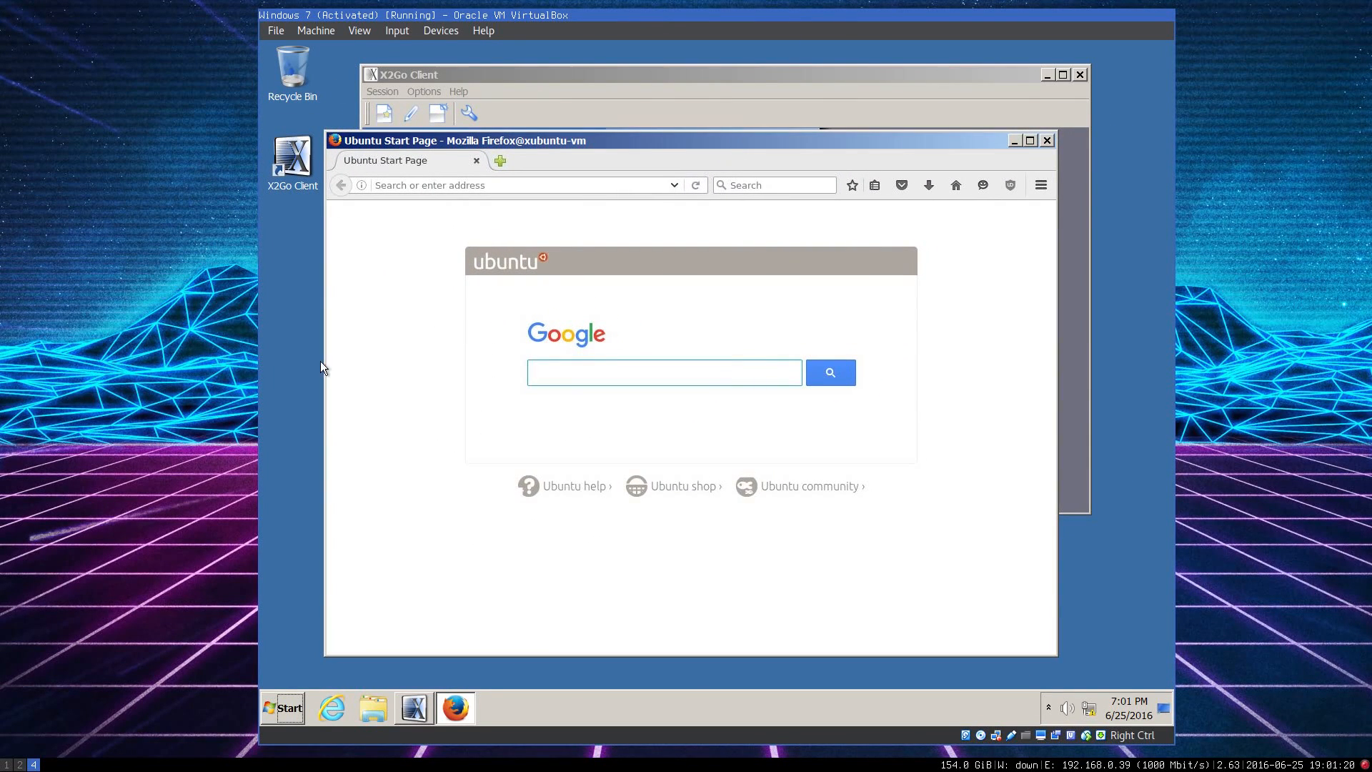
# Step: Maximise remote Firefox, go to grc.com and load the SpinRite general information page
pyautogui.click(281, 707)
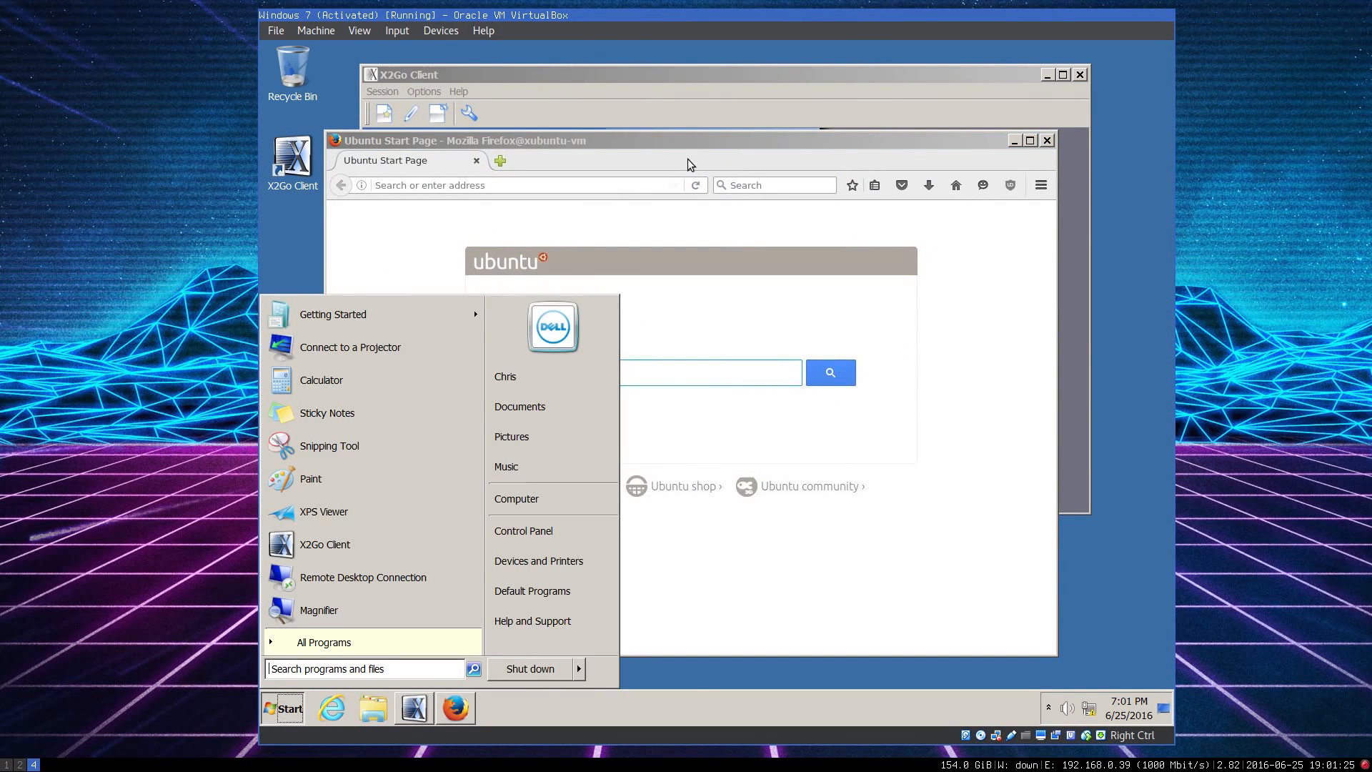
pyautogui.click(691, 144)
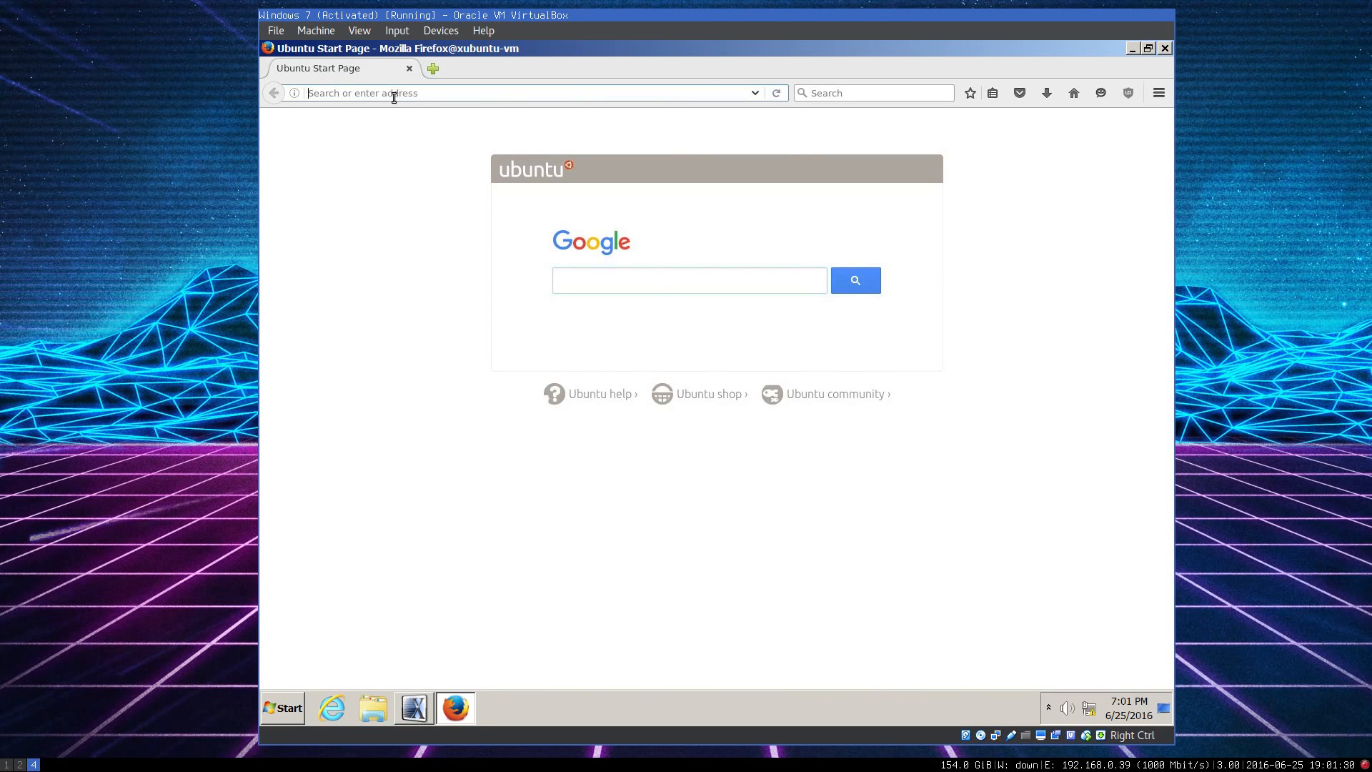
pyautogui.write('grc.com/intro.htm')
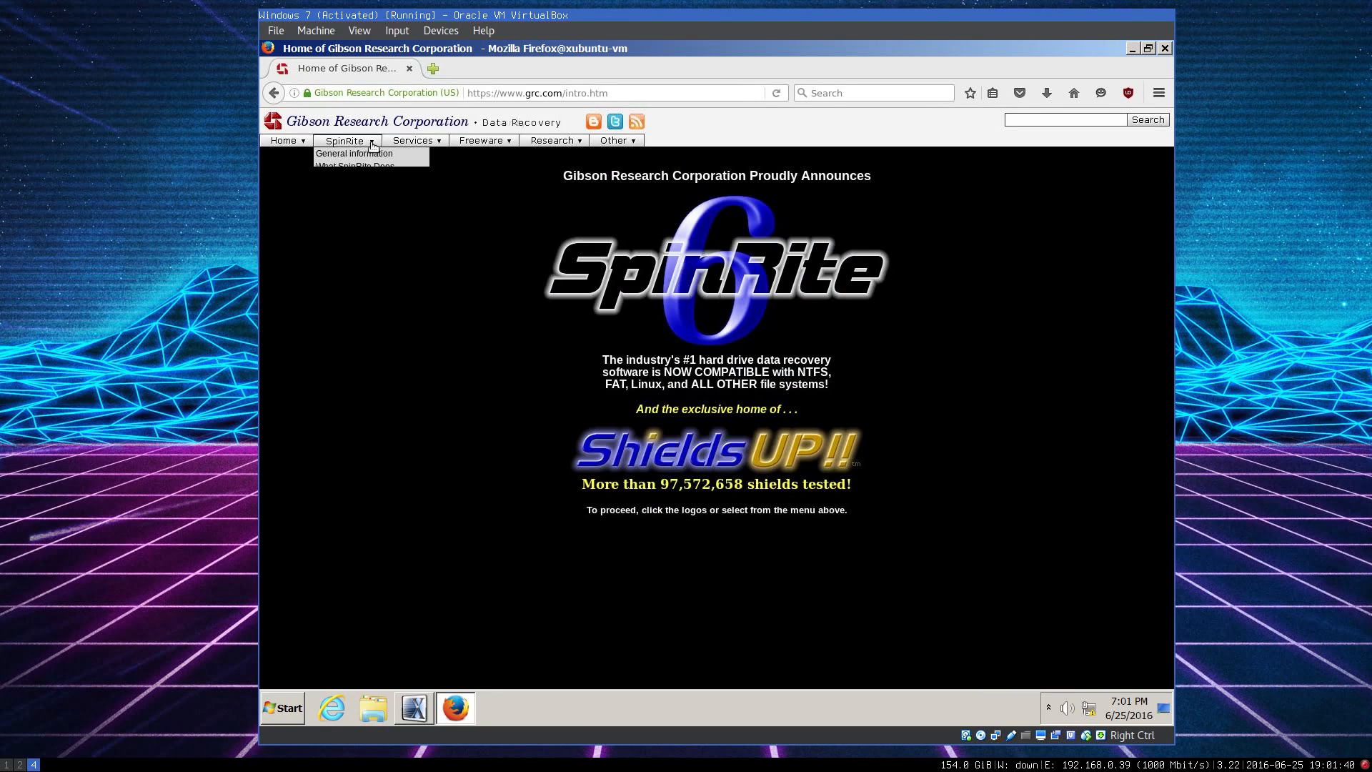
pyautogui.click(345, 140)
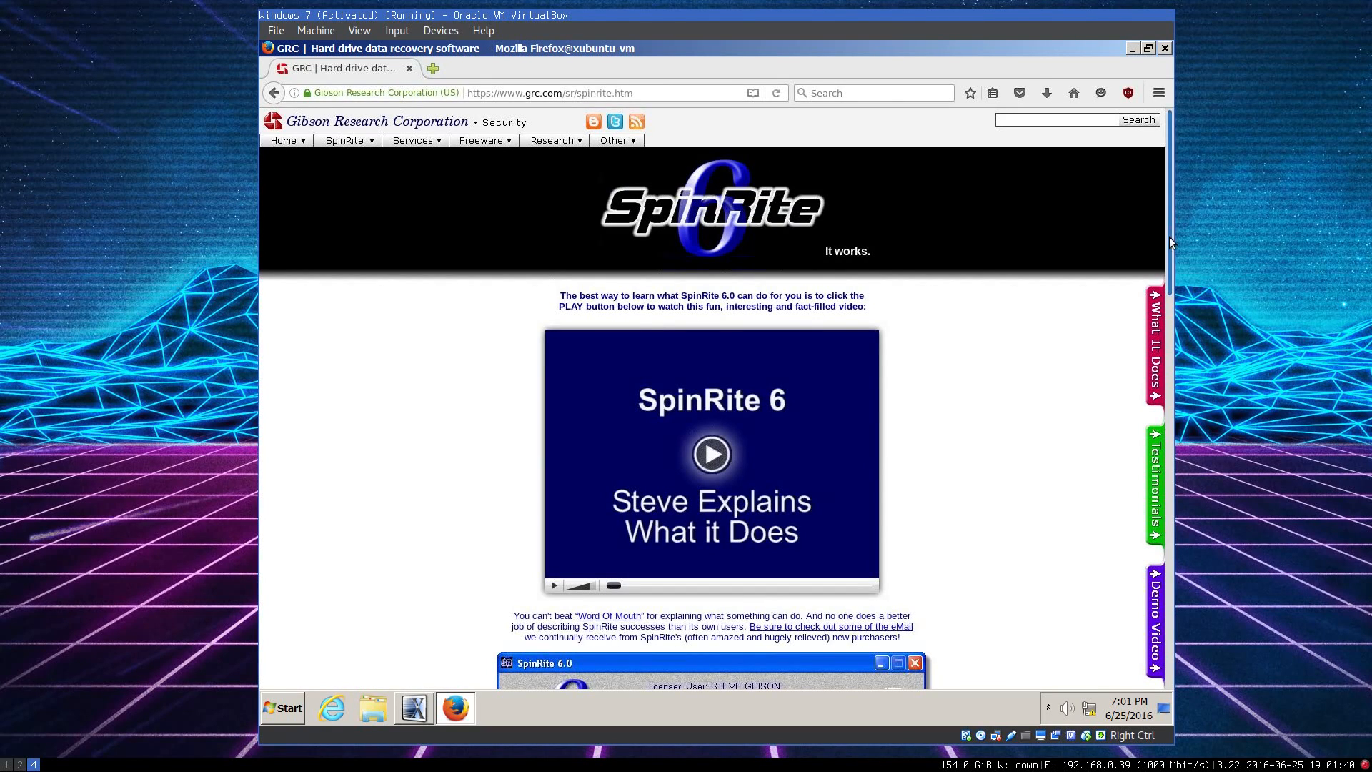
# Step: Scroll down through the SpinRite page
pyautogui.scroll(-3)
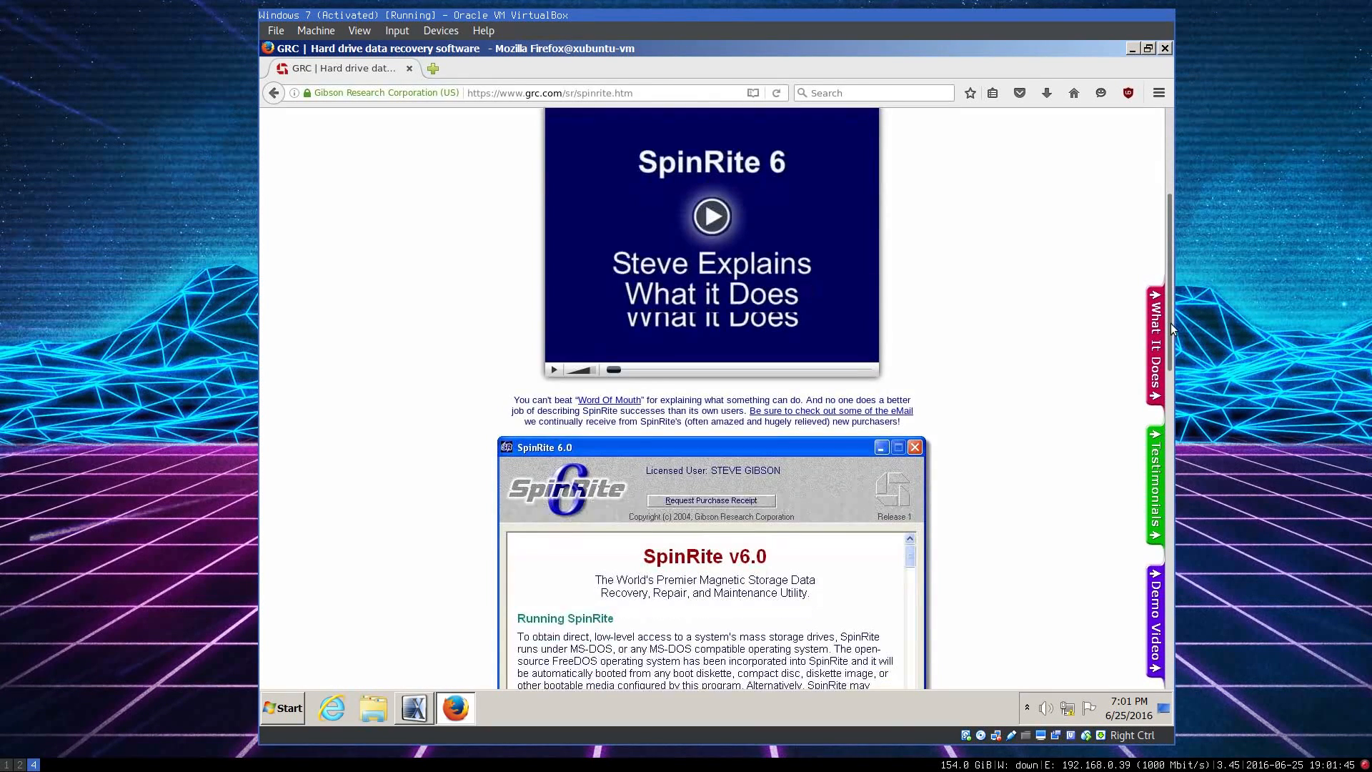
pyautogui.scroll(-3)
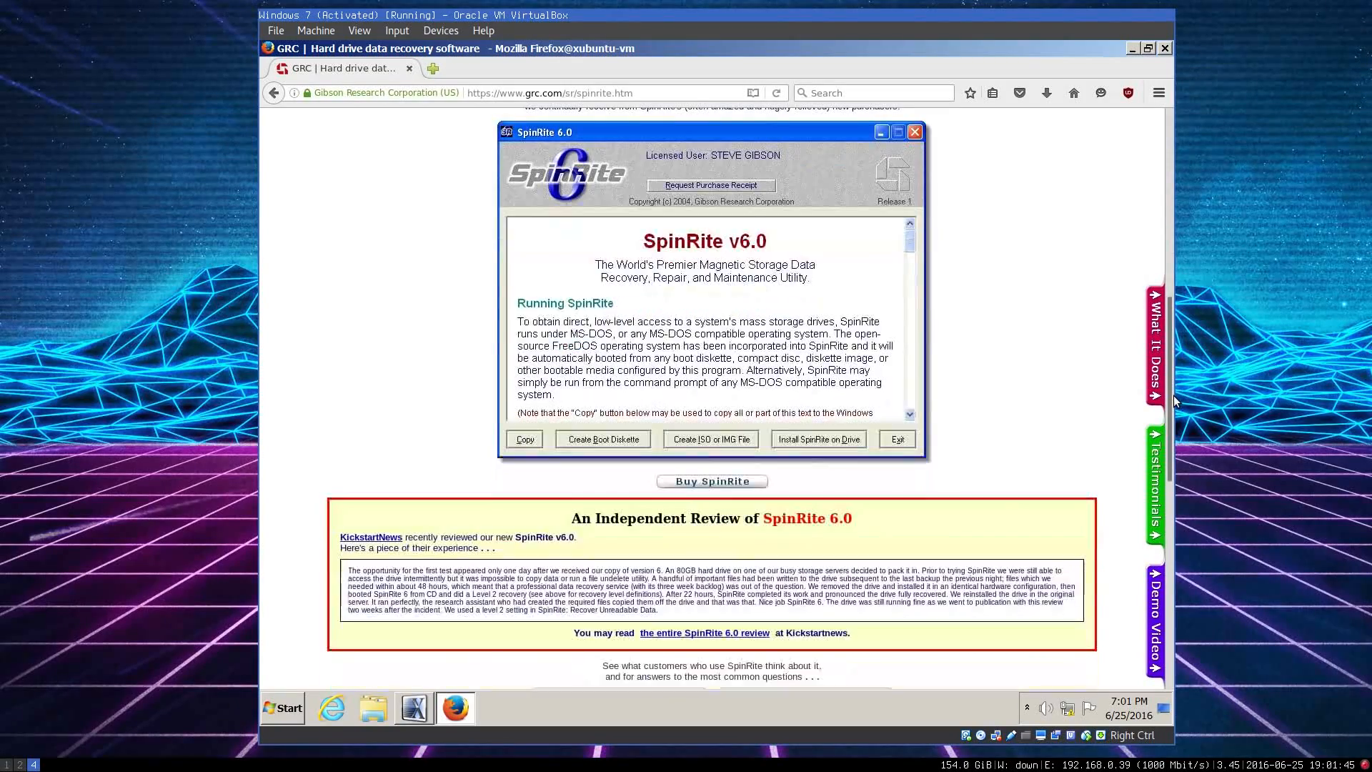
pyautogui.scroll(-3)
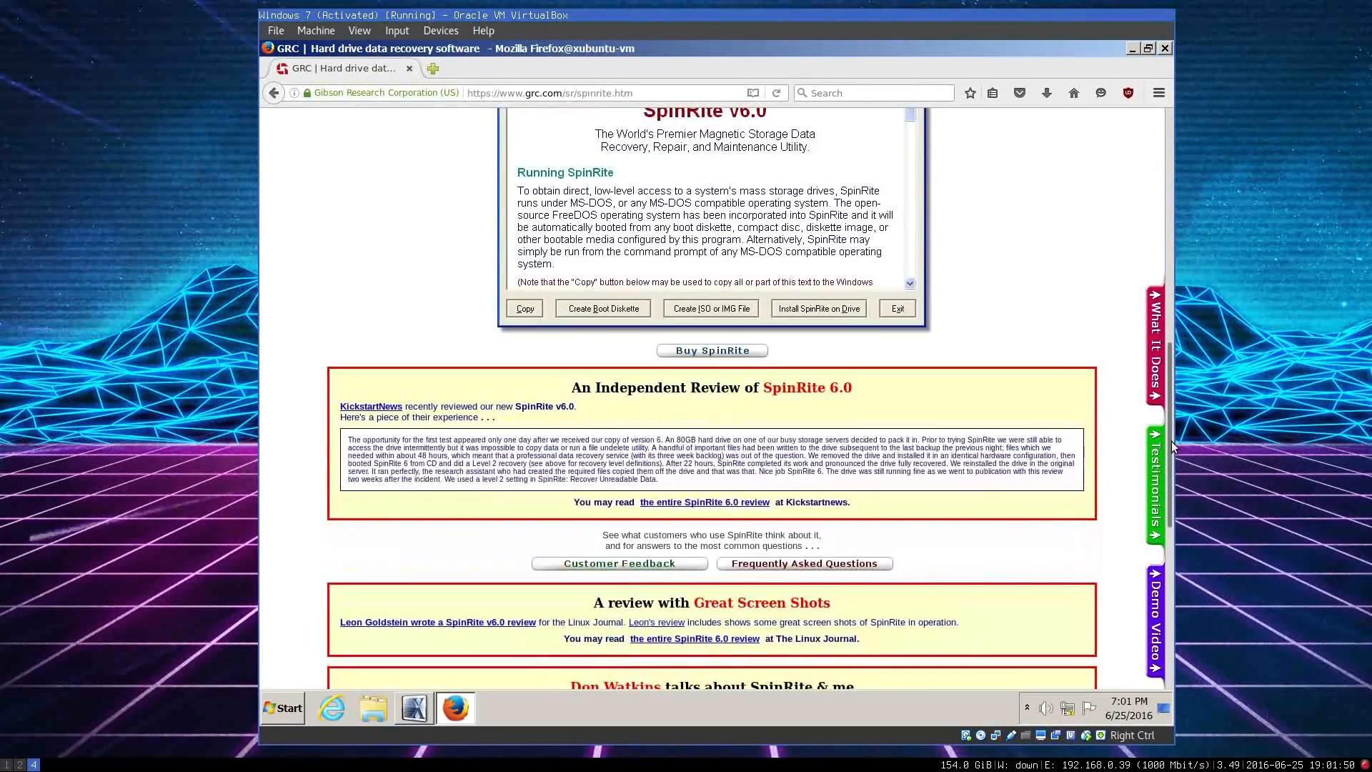
pyautogui.scroll(-3)
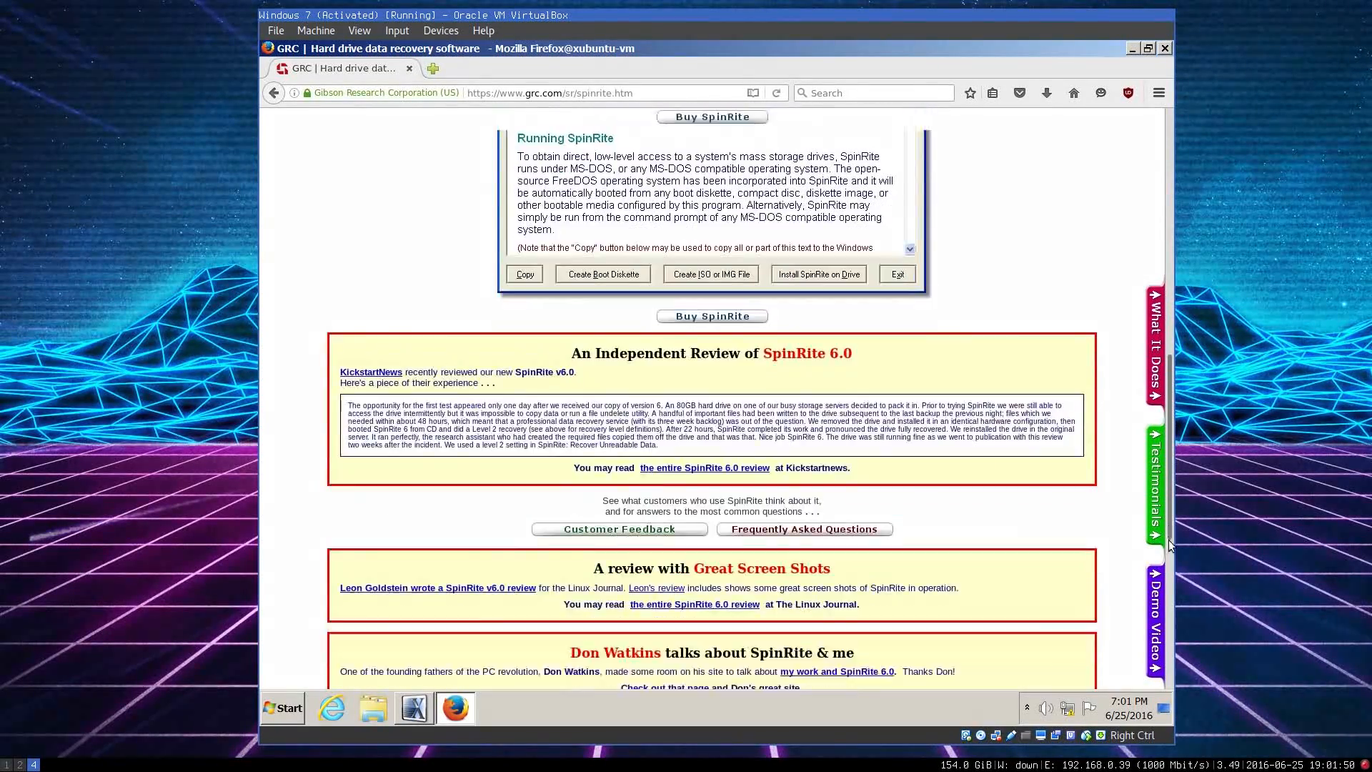
pyautogui.scroll(-3)
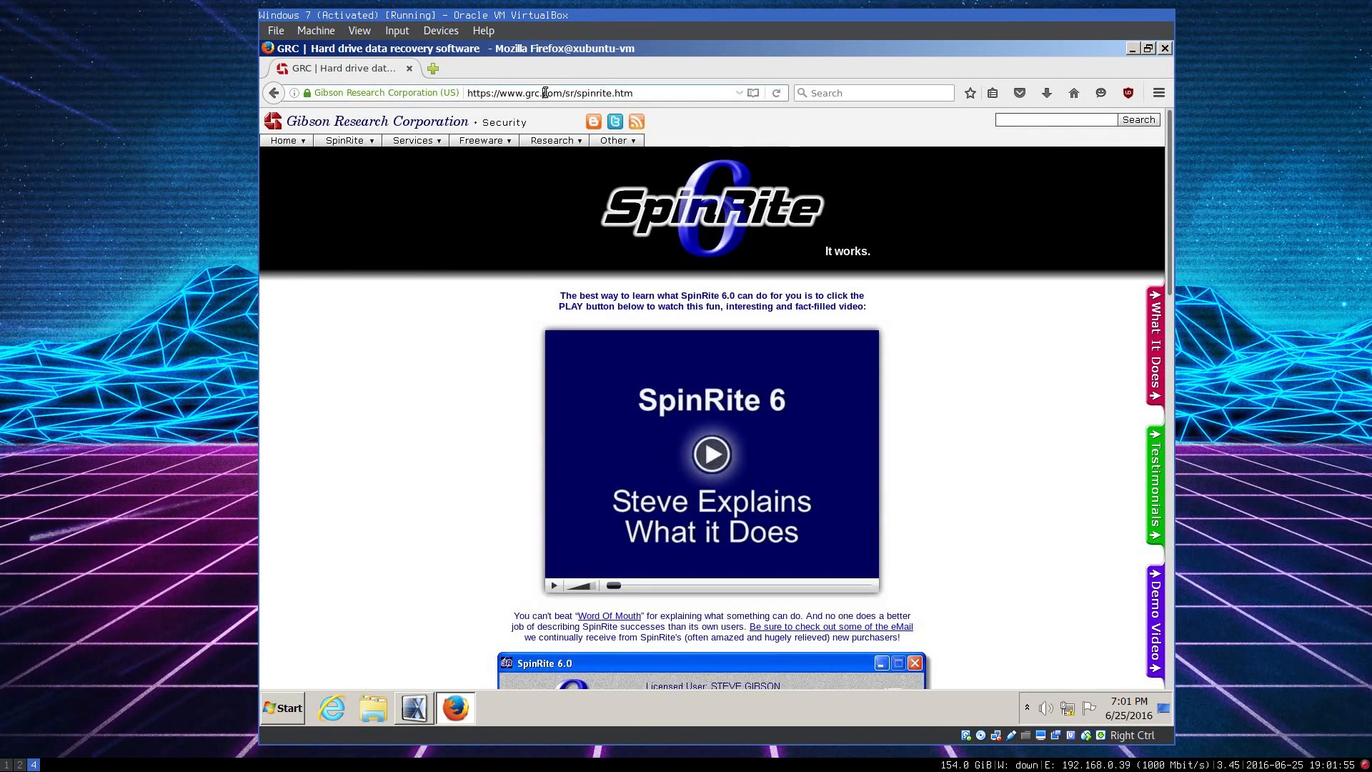
# Step: Search Google for 'my user agent' and load a user agent checking site
pyautogui.click(564, 92)
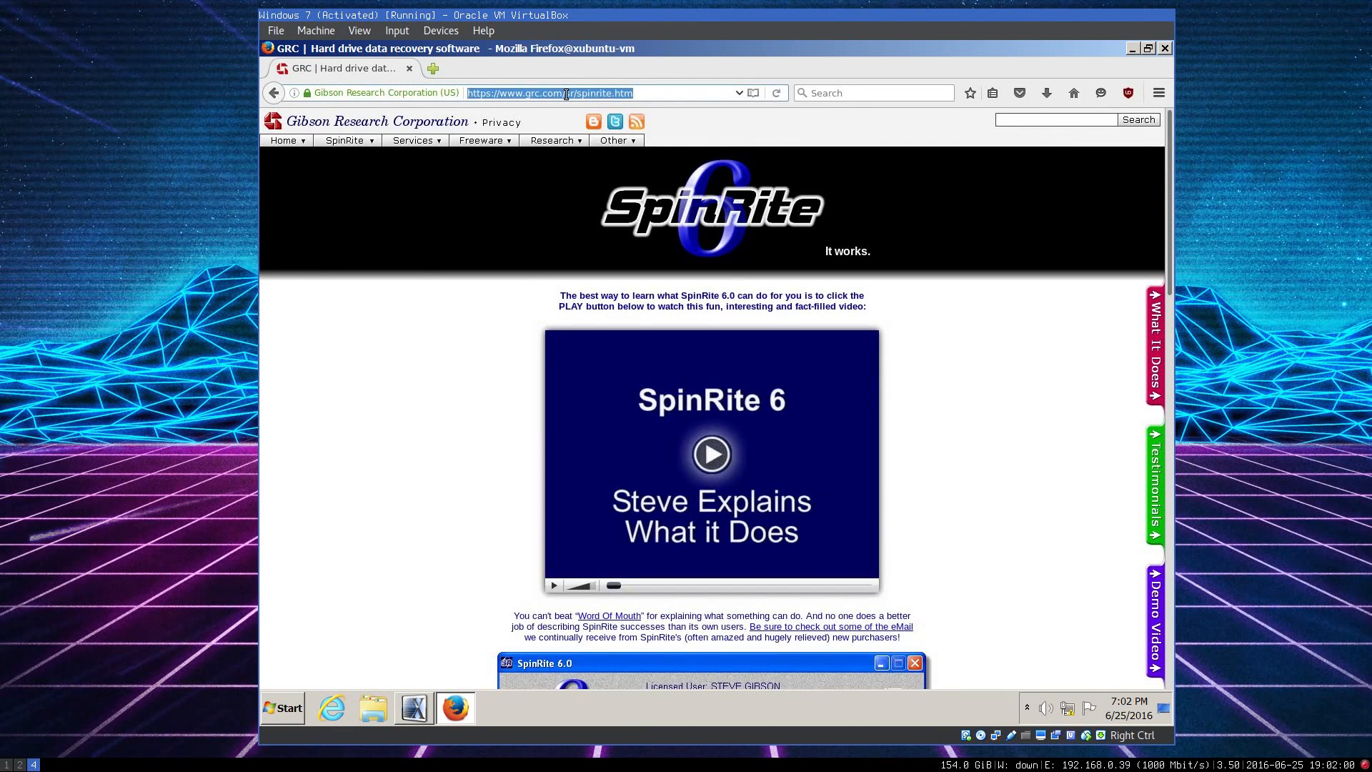
pyautogui.write('m')
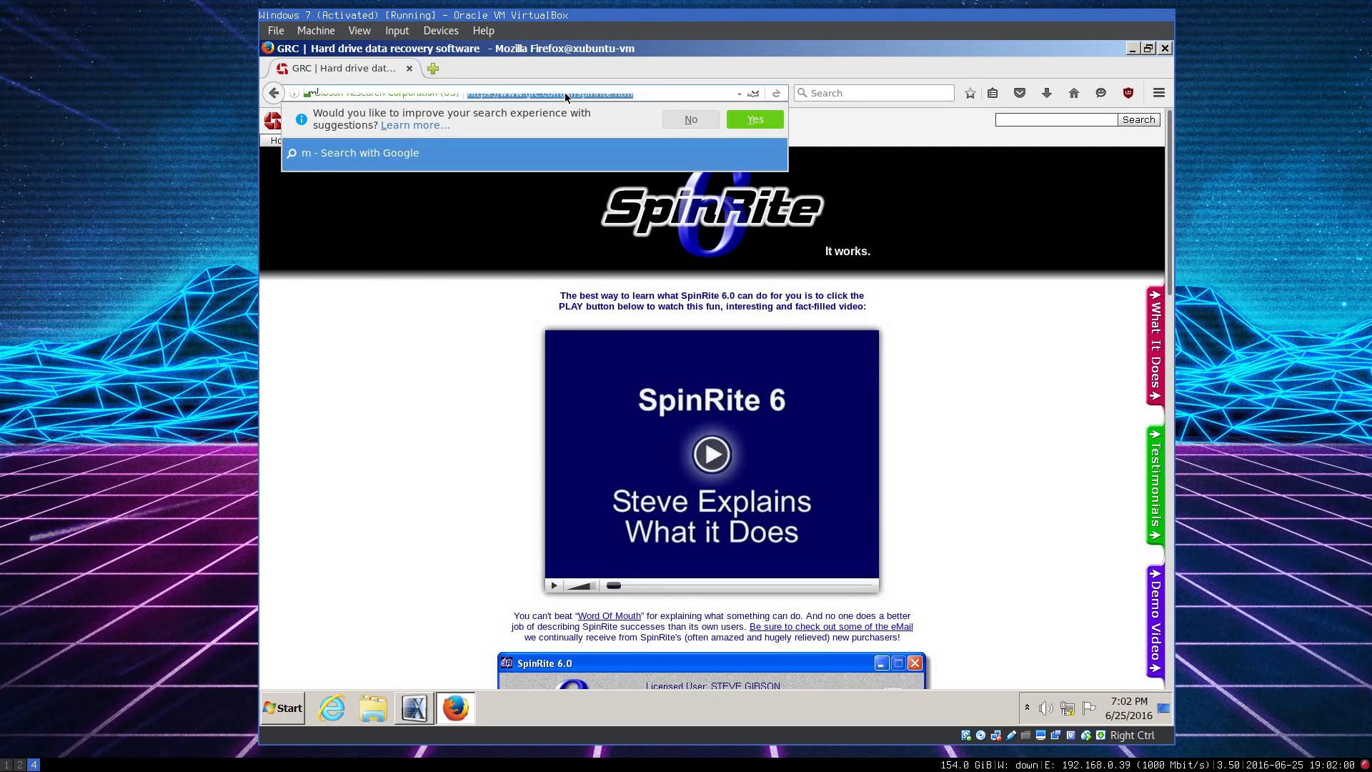
pyautogui.write('my user agent')
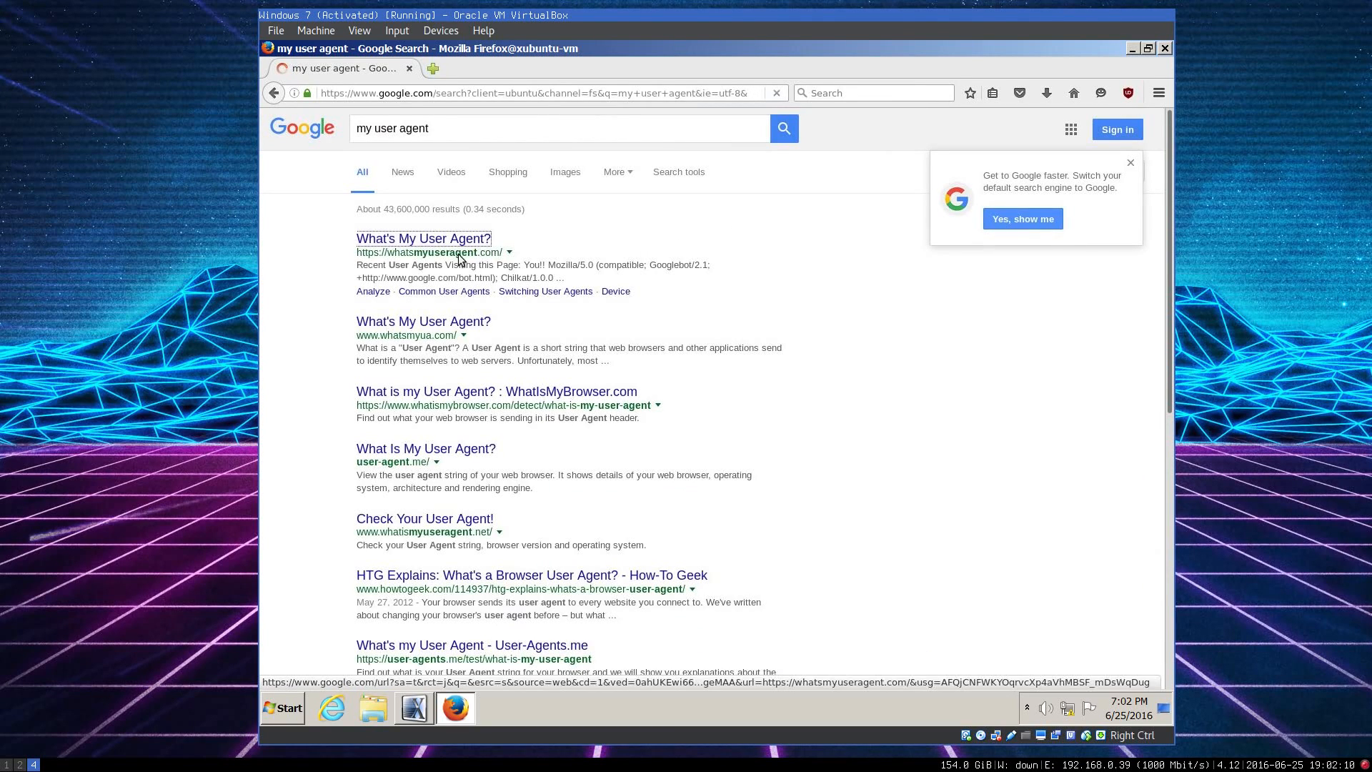
pyautogui.click(423, 239)
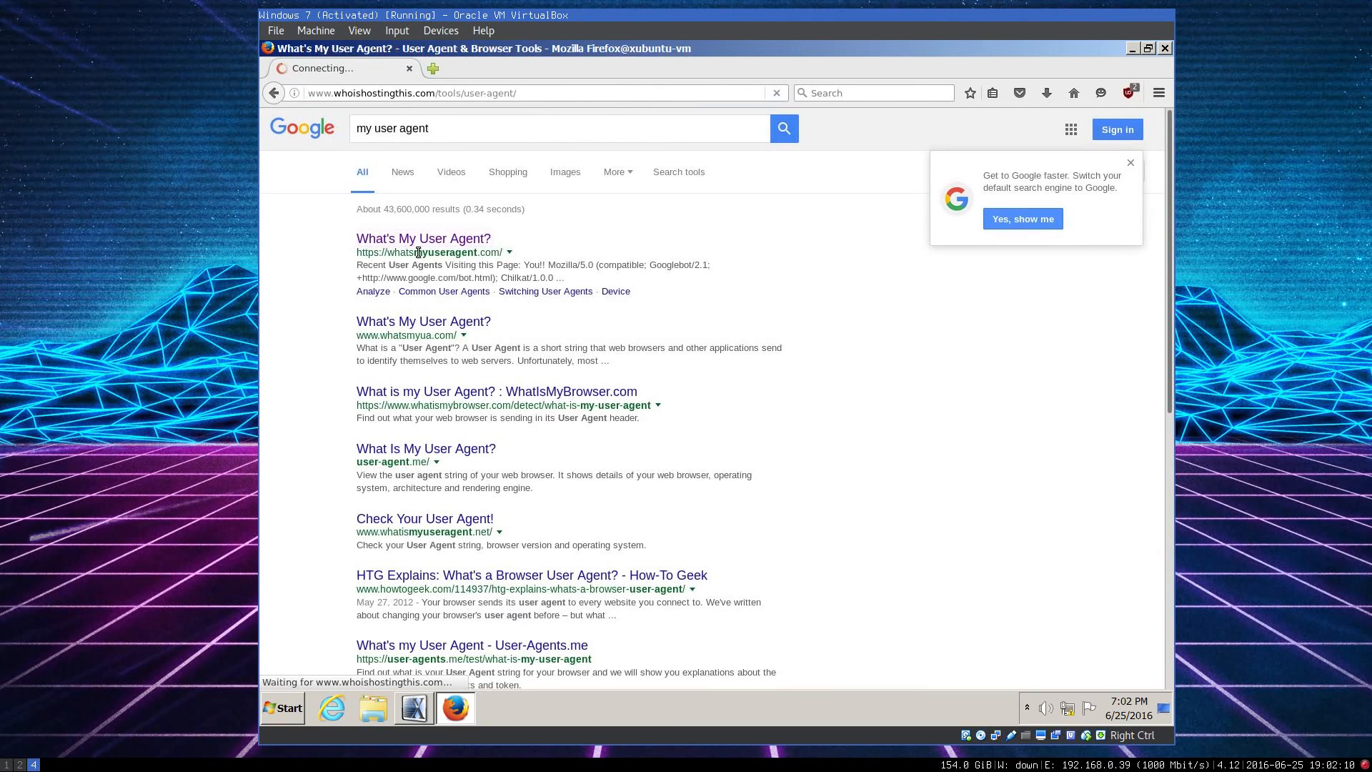
pyautogui.click(423, 238)
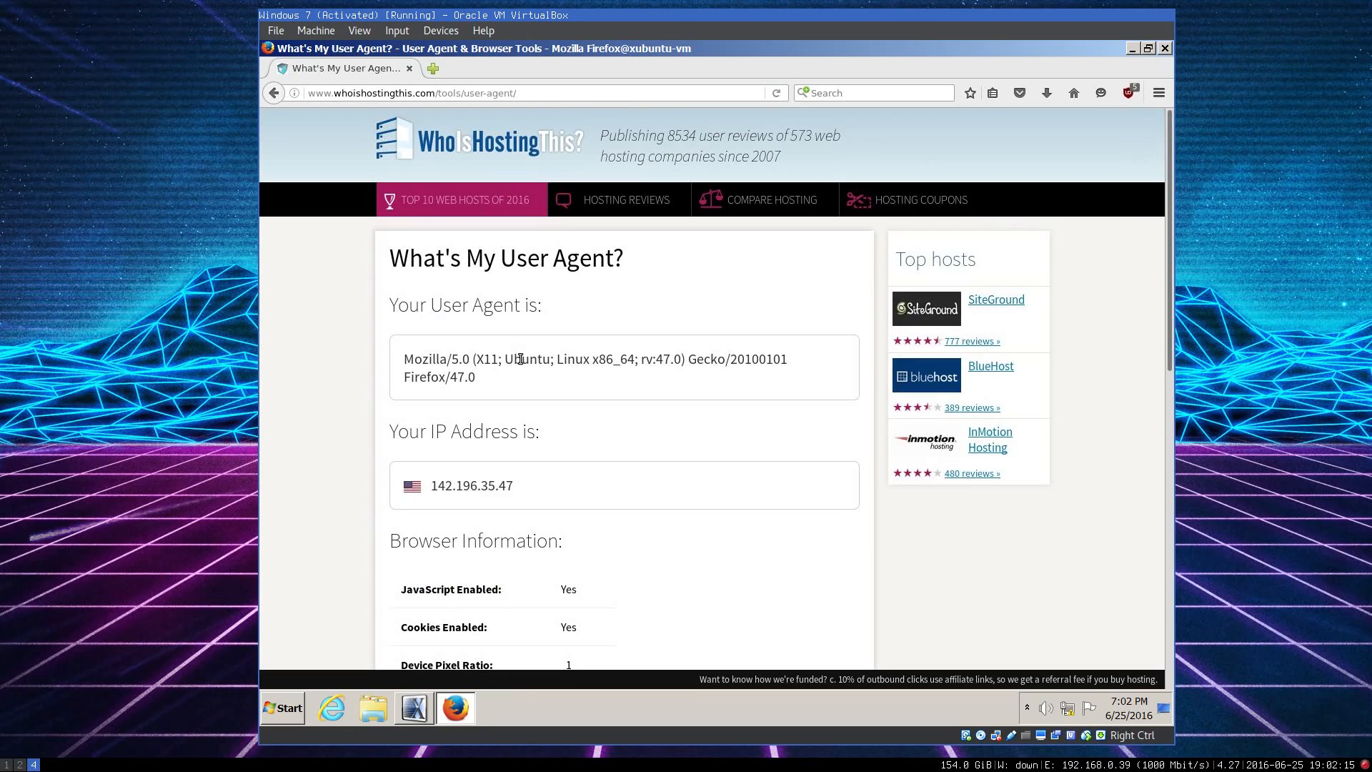
# Step: Highlight 'Ubuntu' in the Firefox 47 user agent string and start a new search
pyautogui.doubleClick(525, 359)
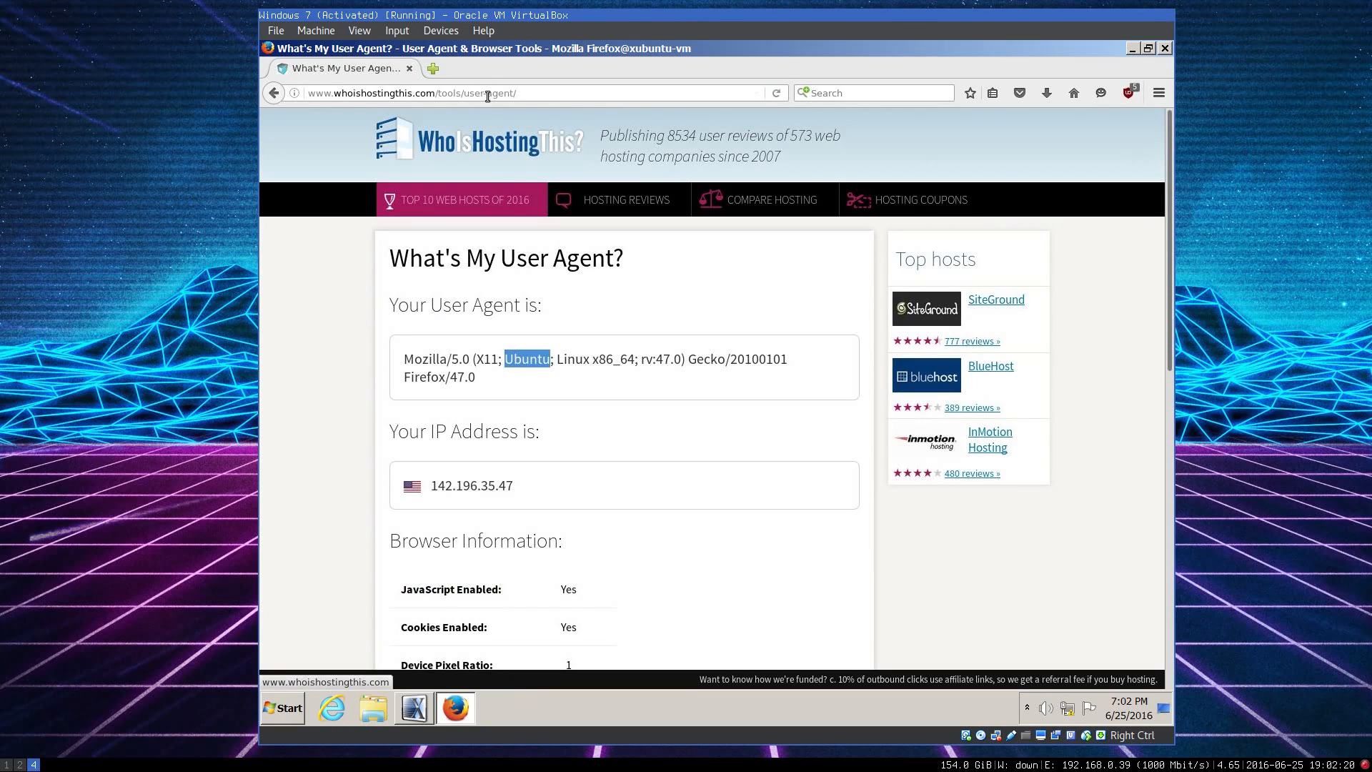
pyautogui.click(525, 93)
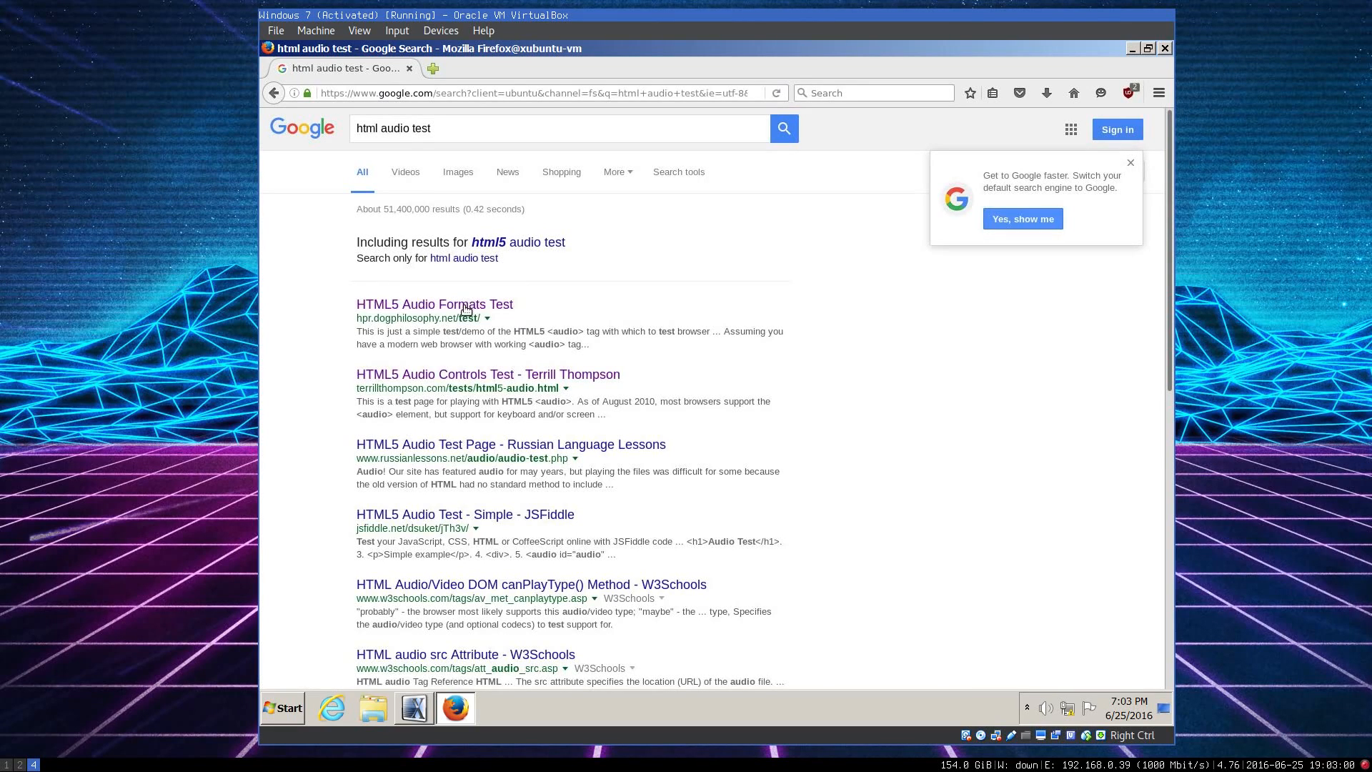
# Step: Load the HTML5 Audio Formats Test page and try its Opus audio sample
pyautogui.click(434, 303)
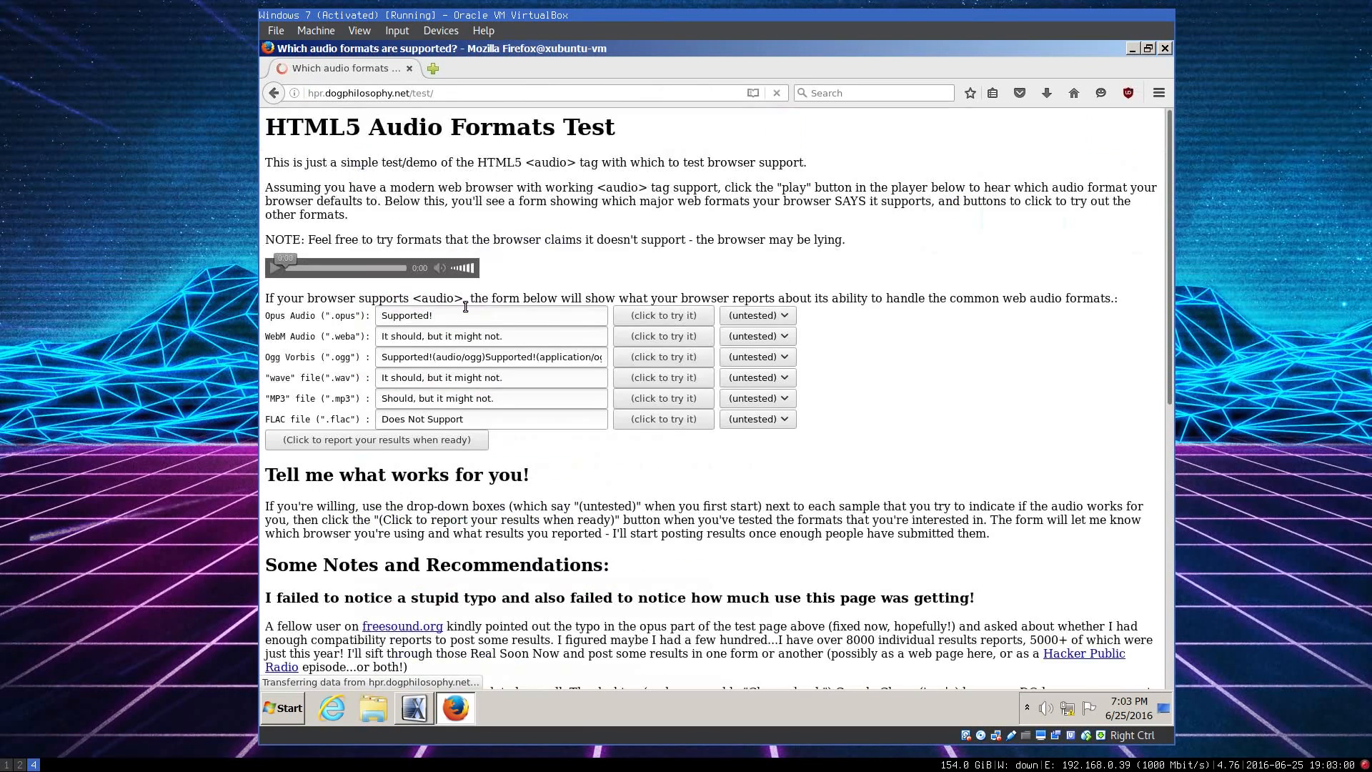
pyautogui.click(663, 314)
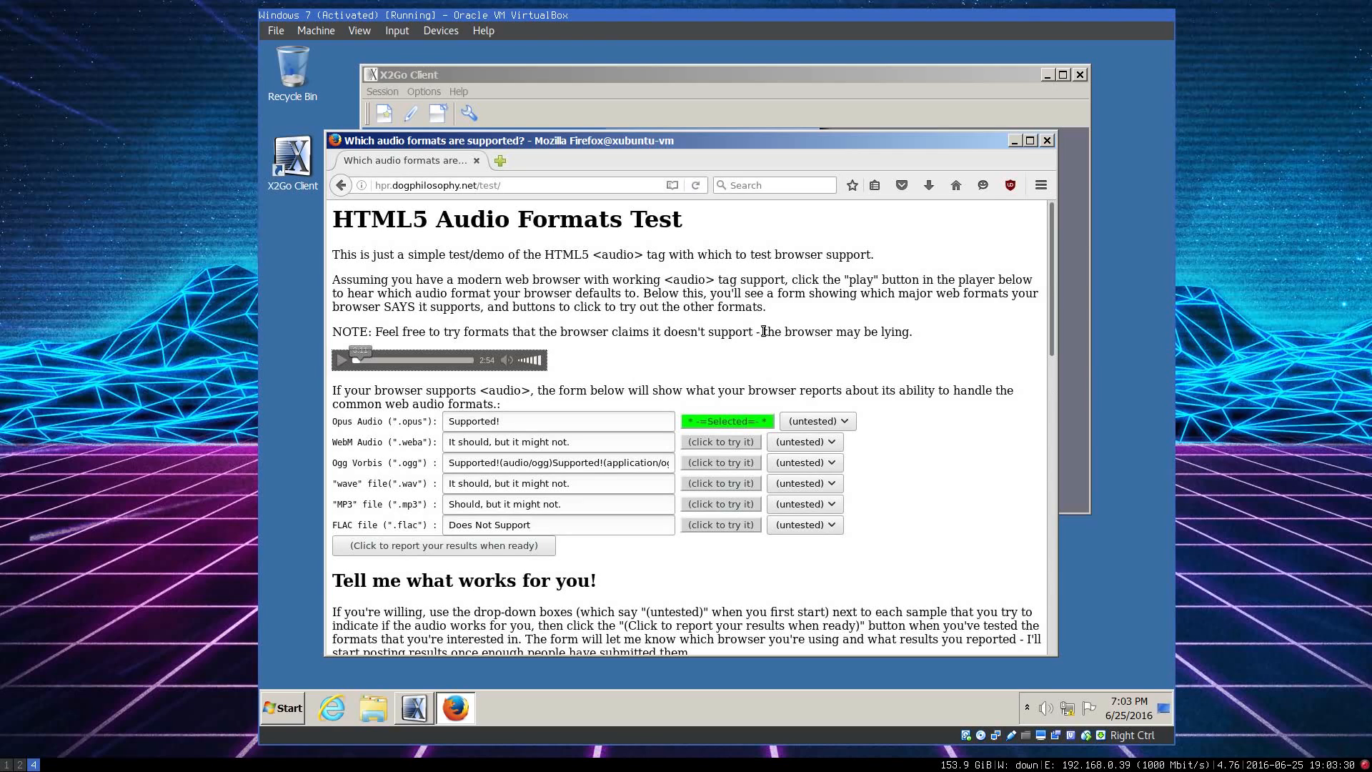
pyautogui.moveTo(882, 284)
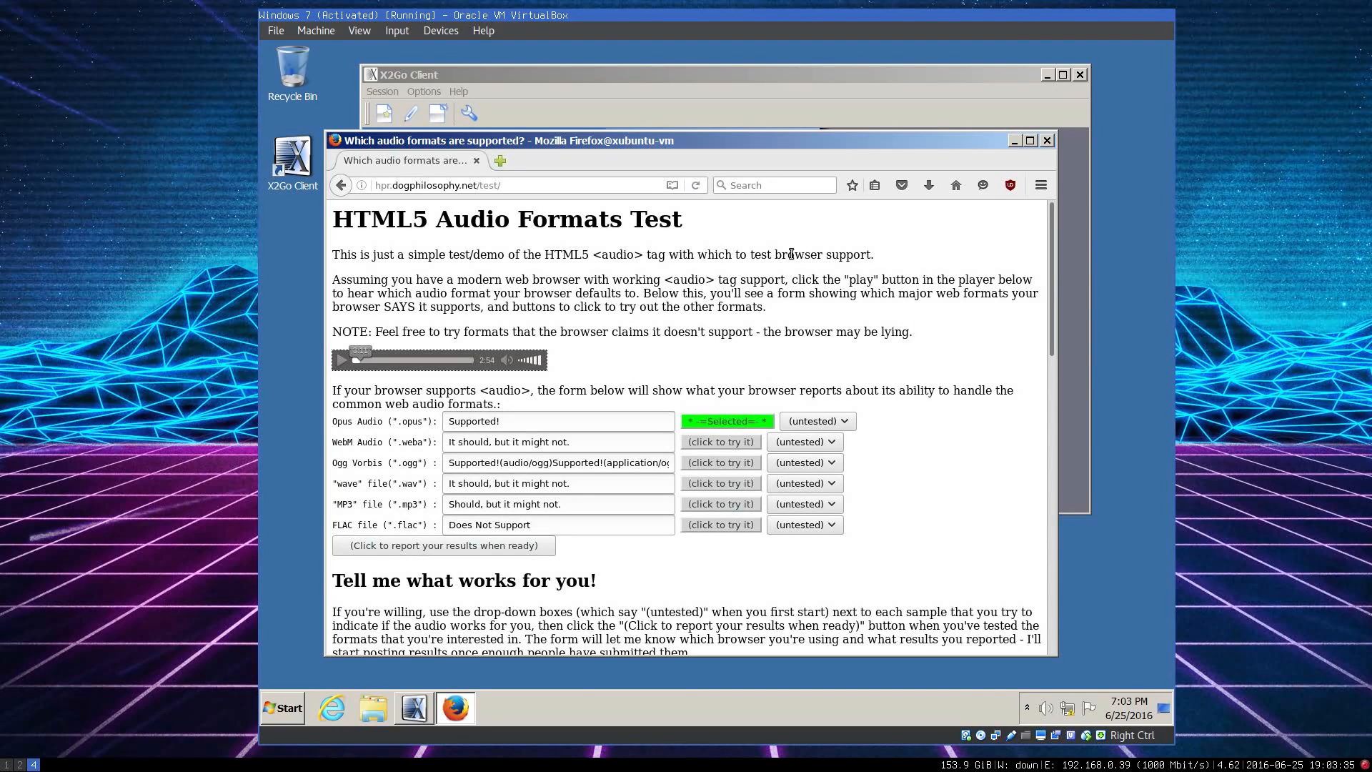
pyautogui.moveTo(770, 279)
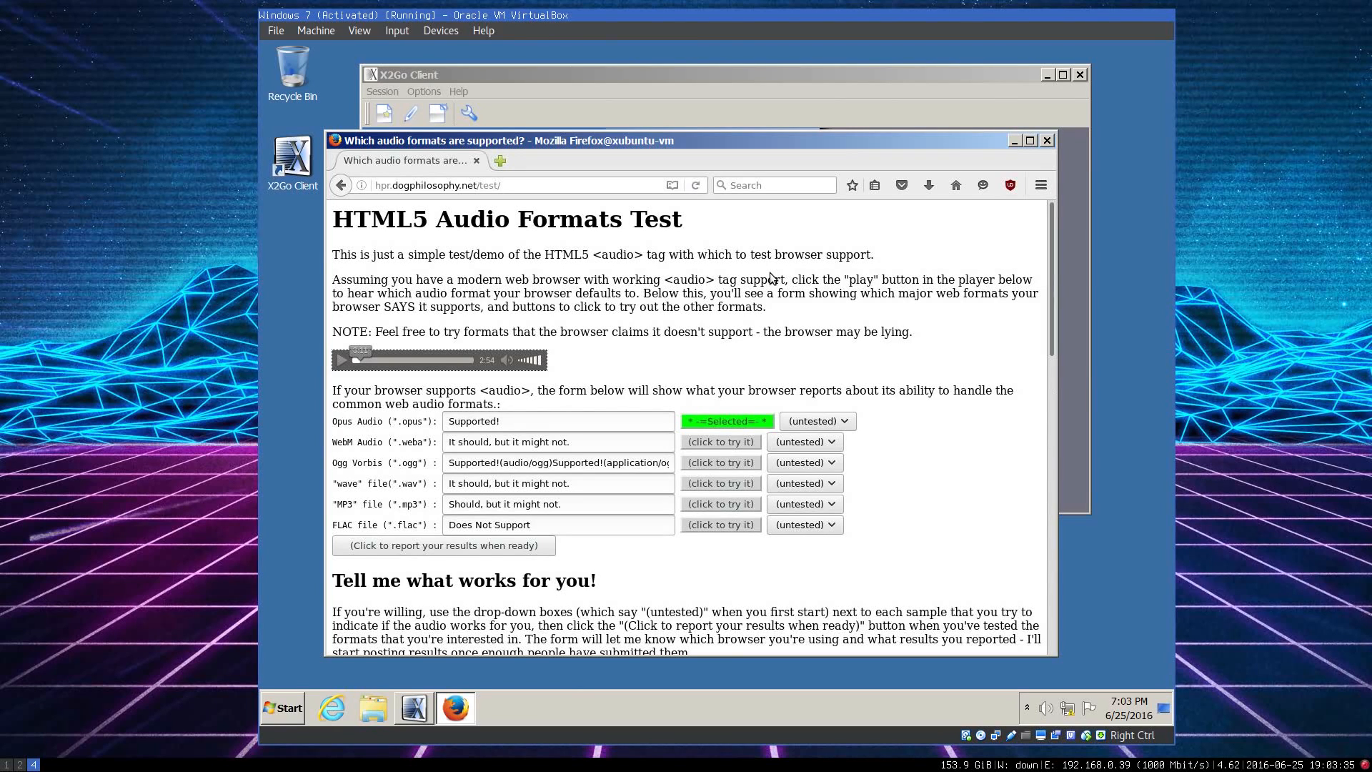
pyautogui.moveTo(1050, 150)
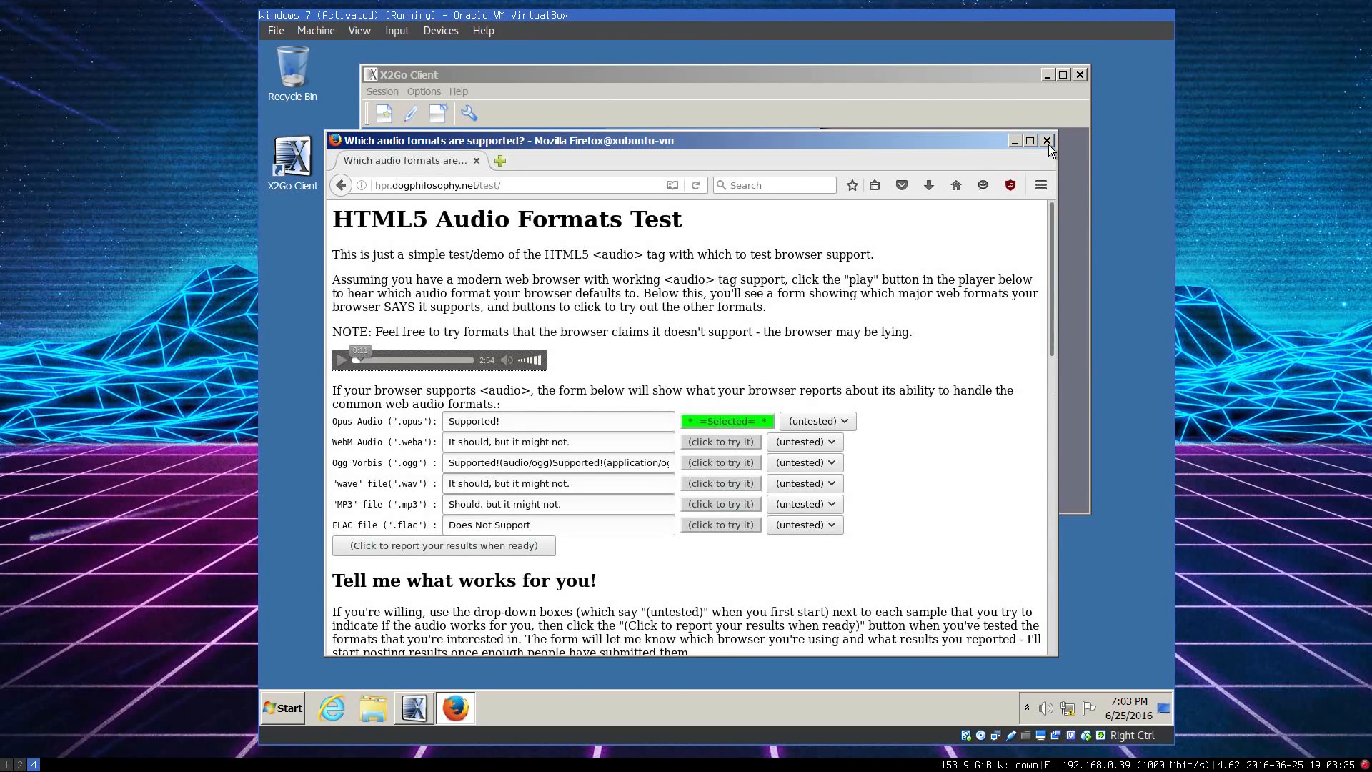
# Step: Close the remote Firefox window, returning X2Go Client to the 'browser' session screen
pyautogui.click(1046, 140)
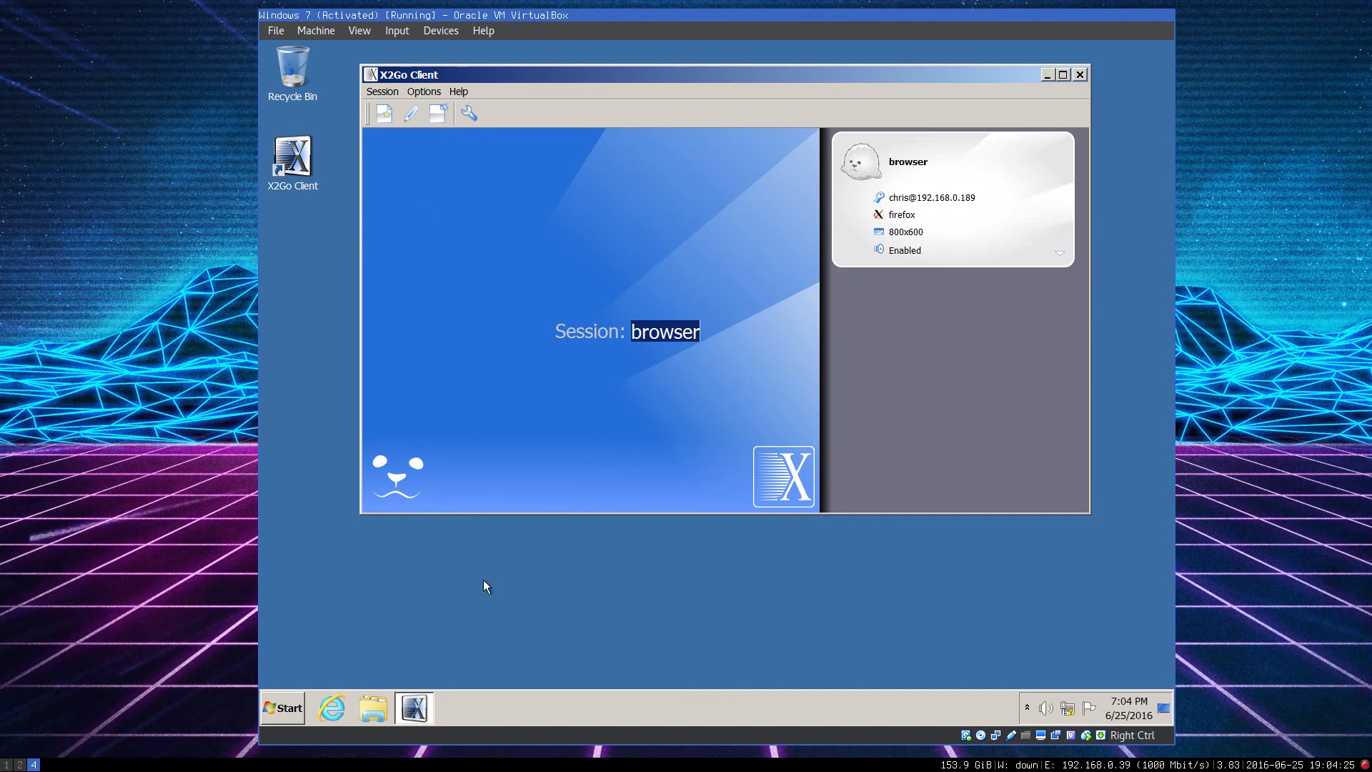
pyautogui.moveTo(981, 639)
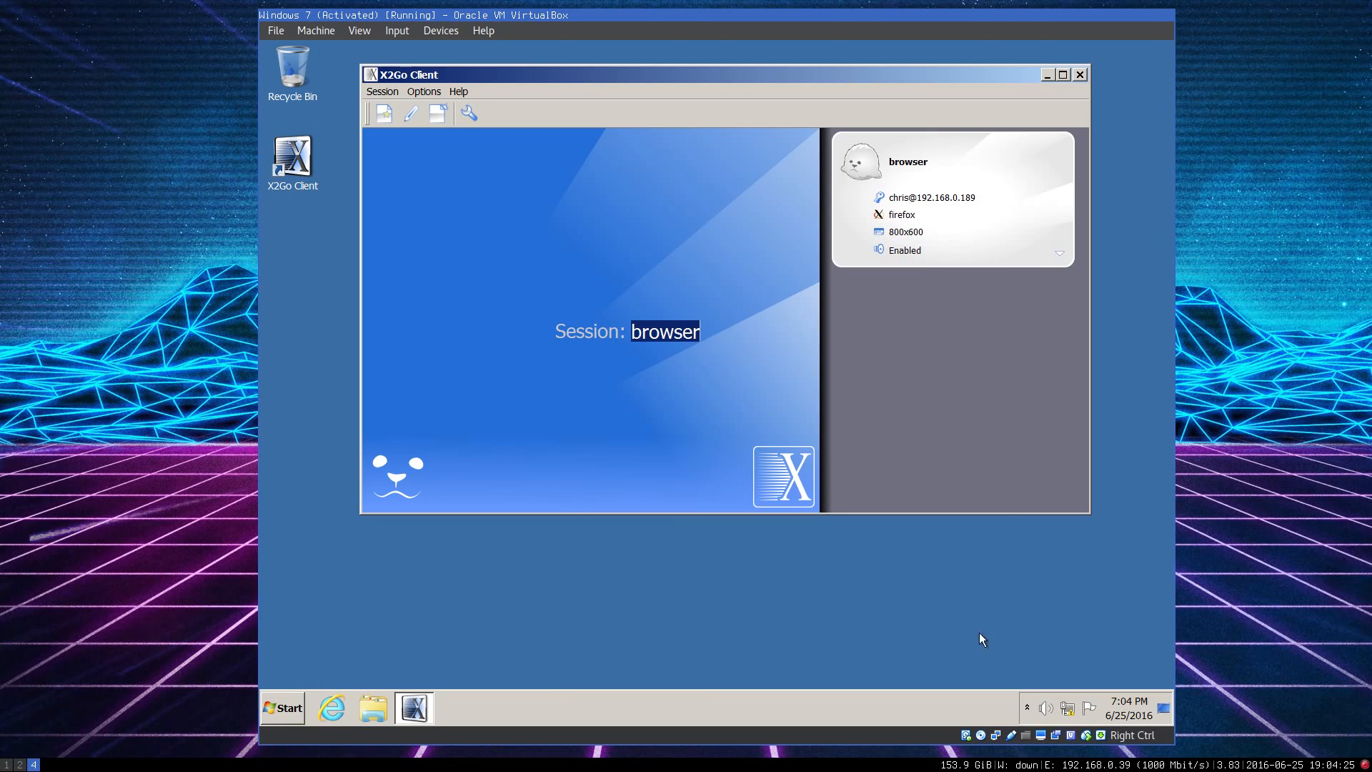